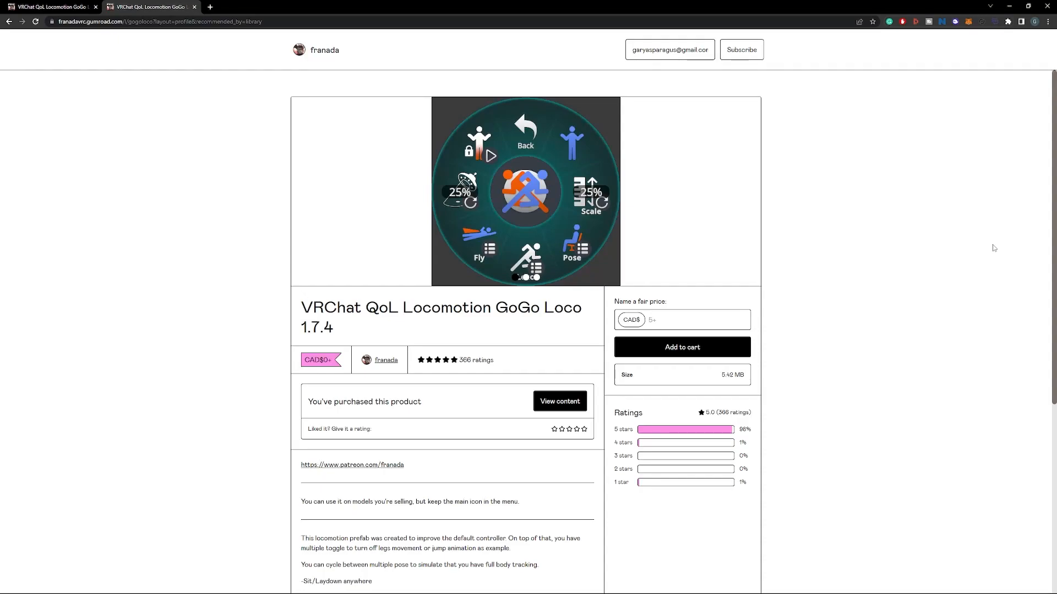
{"action": "mouse_move", "coordinate": [880, 62]}
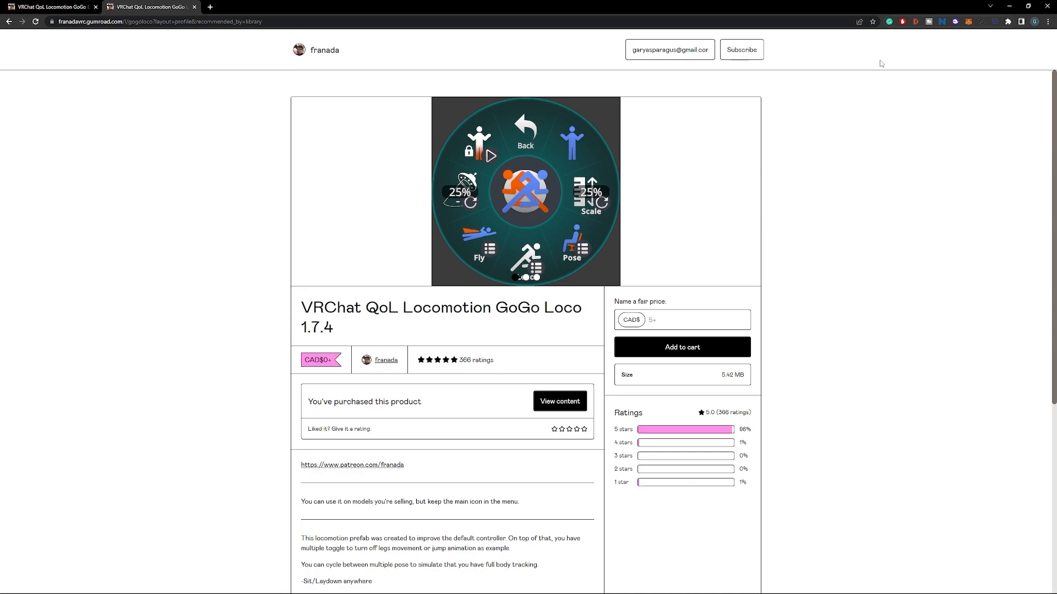
{"action": "mouse_move", "coordinate": [368, 274]}
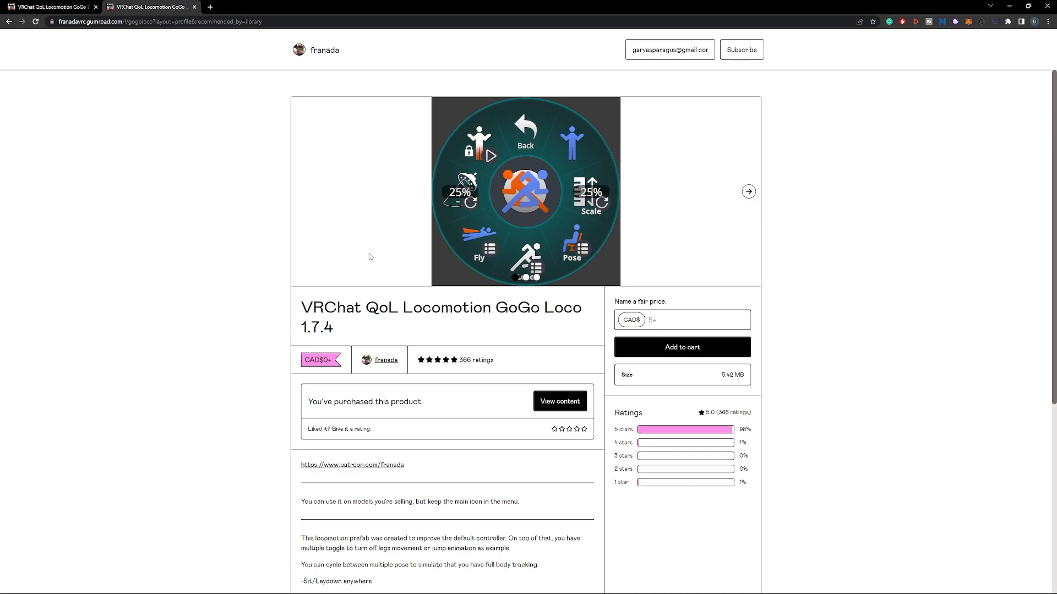
{"action": "mouse_move", "coordinate": [241, 34]}
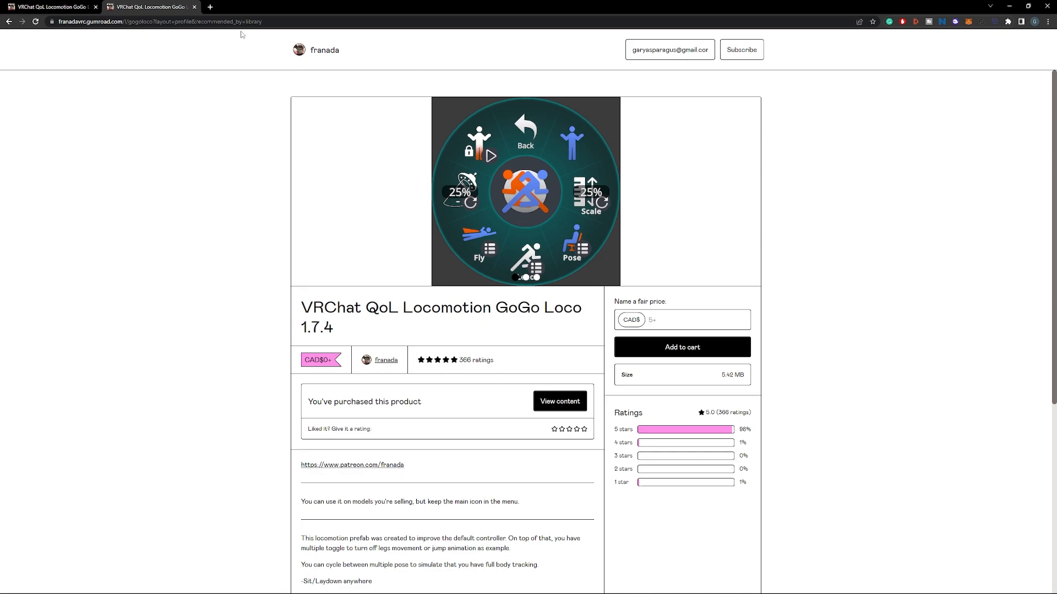
{"action": "mouse_move", "coordinate": [185, 51]}
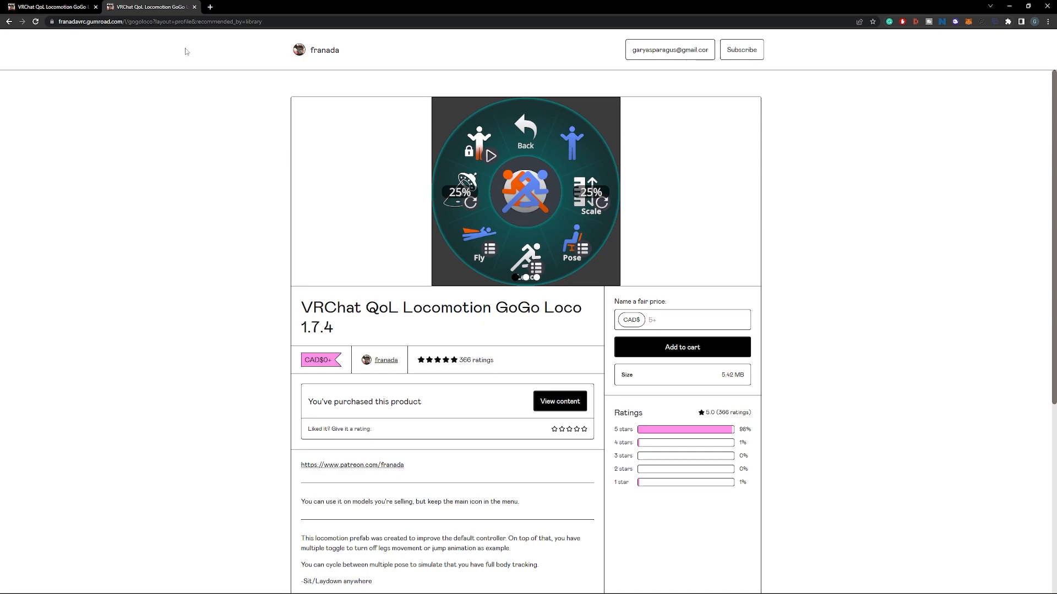
{"action": "mouse_move", "coordinate": [379, 298]}
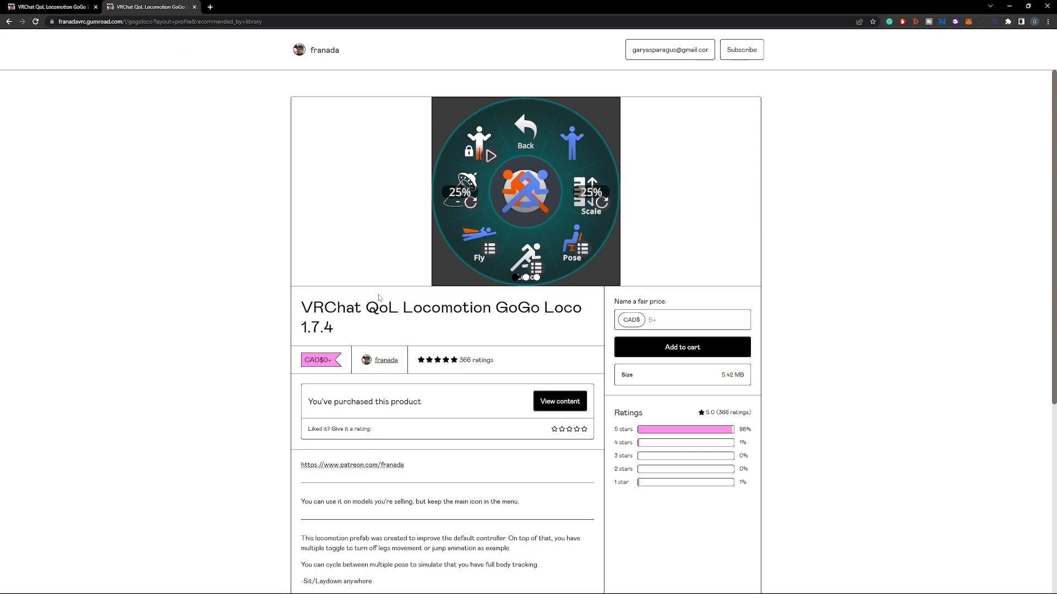
View the purchased GoGo Loco content and download the GoGoLoco.v.1.7.4 zip
{"action": "left_click", "coordinate": [681, 320]}
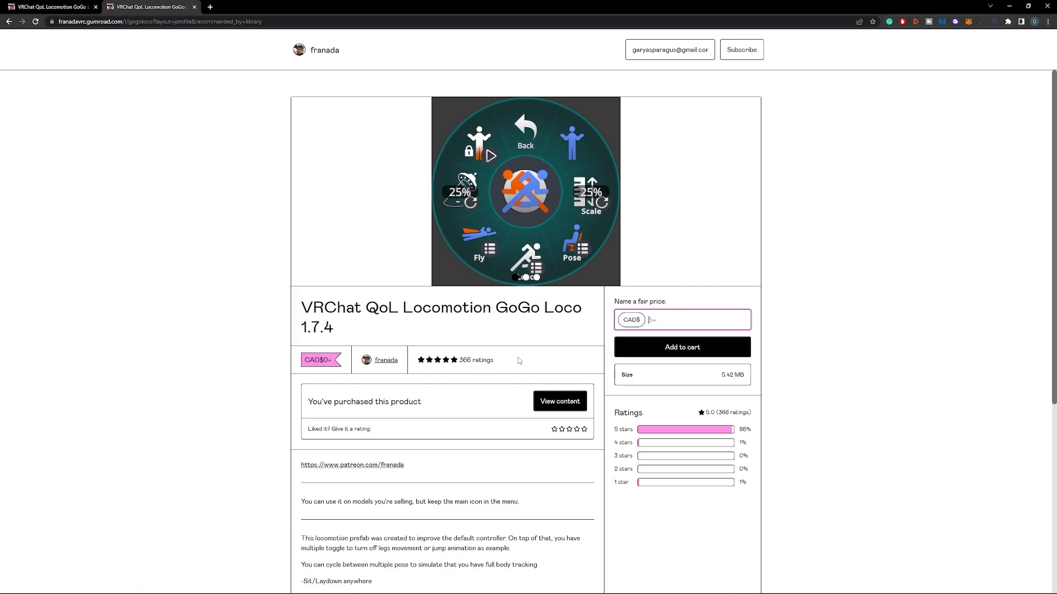
{"action": "left_click", "coordinate": [559, 400]}
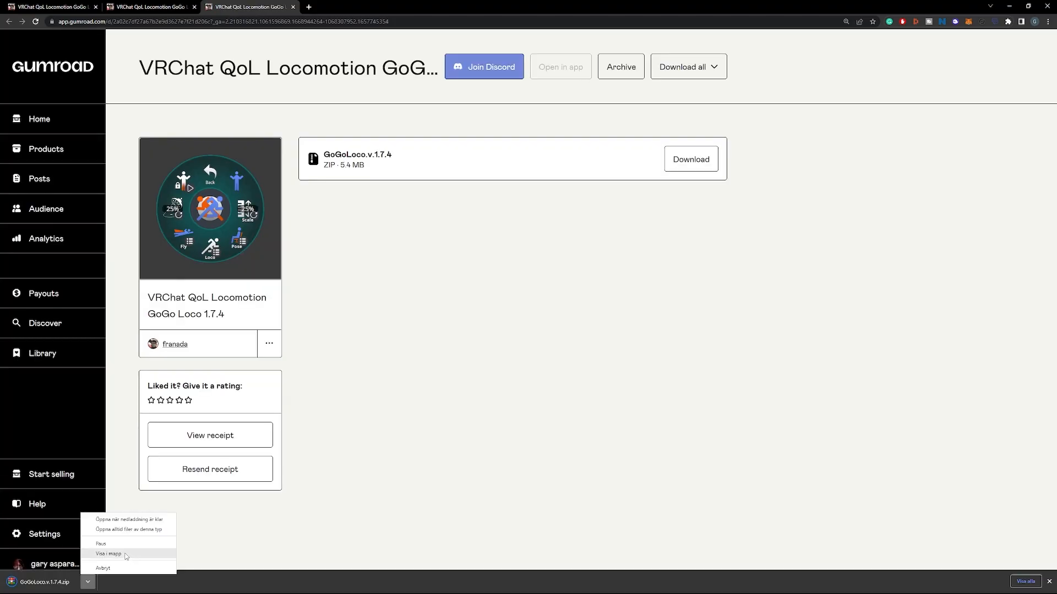
Extract the downloaded GoGoLoco.v.1.7.4 zip into its folder
{"action": "left_click", "coordinate": [109, 553]}
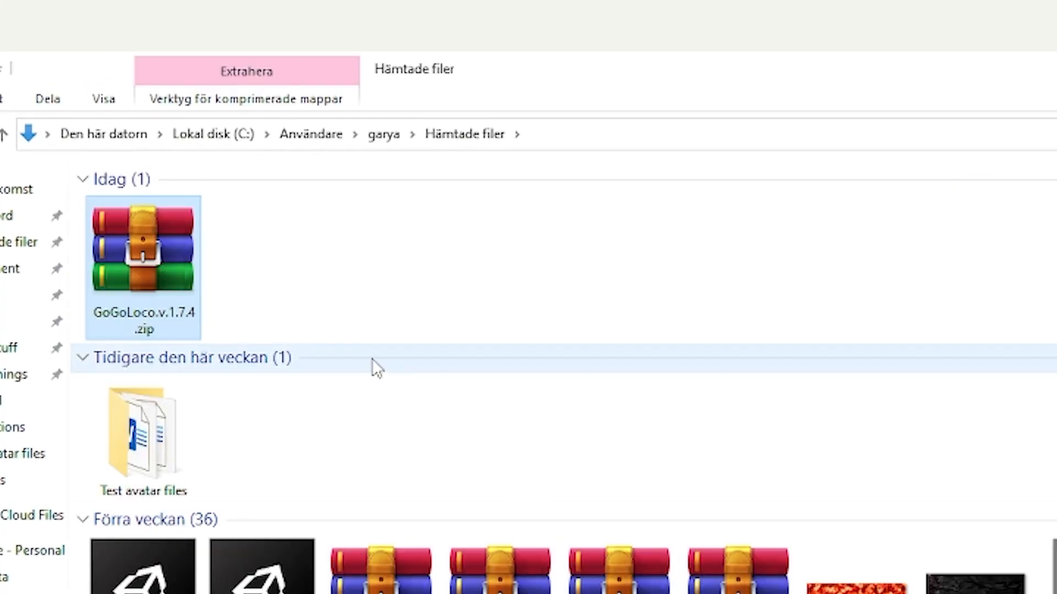
{"action": "right_click", "coordinate": [142, 253]}
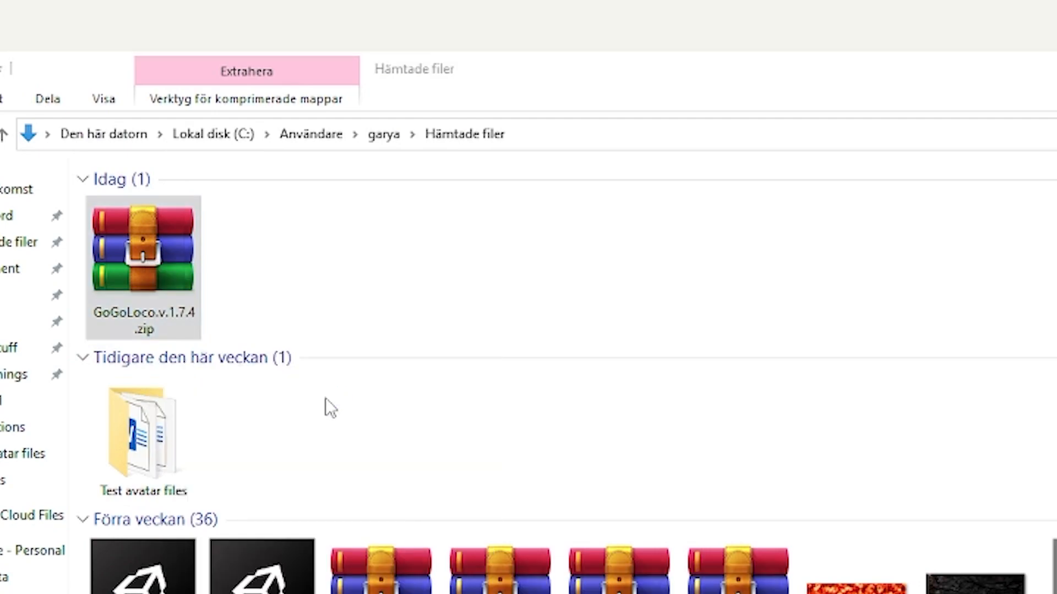
{"action": "left_click", "coordinate": [245, 72]}
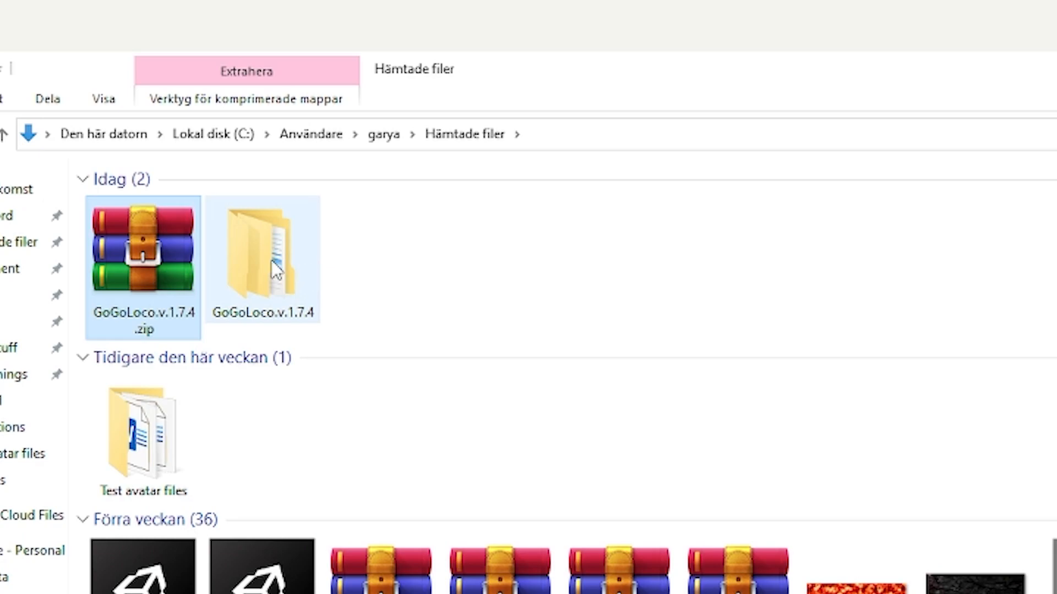
Navigate into GoGoLoco.v.1.7.4 and select the GoGoLoco Unity package file
{"action": "double_click", "coordinate": [262, 250]}
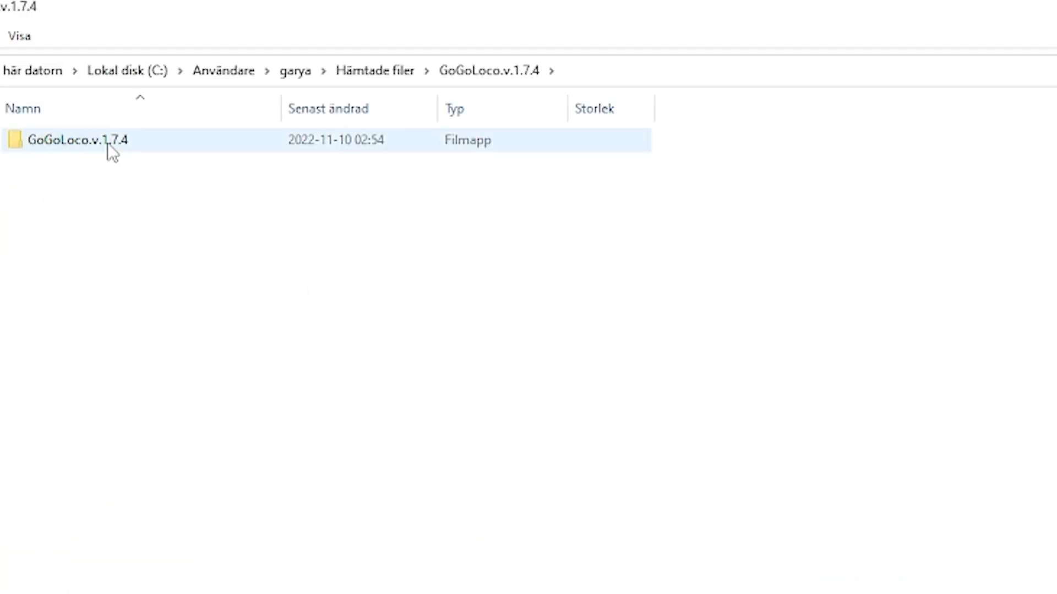
{"action": "double_click", "coordinate": [77, 140]}
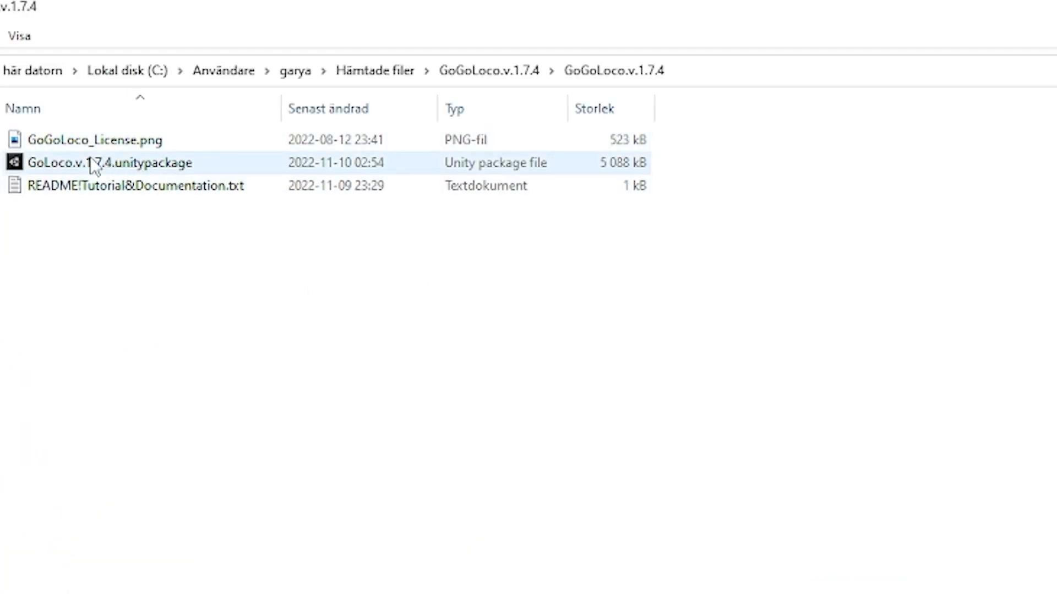
{"action": "left_click", "coordinate": [203, 212]}
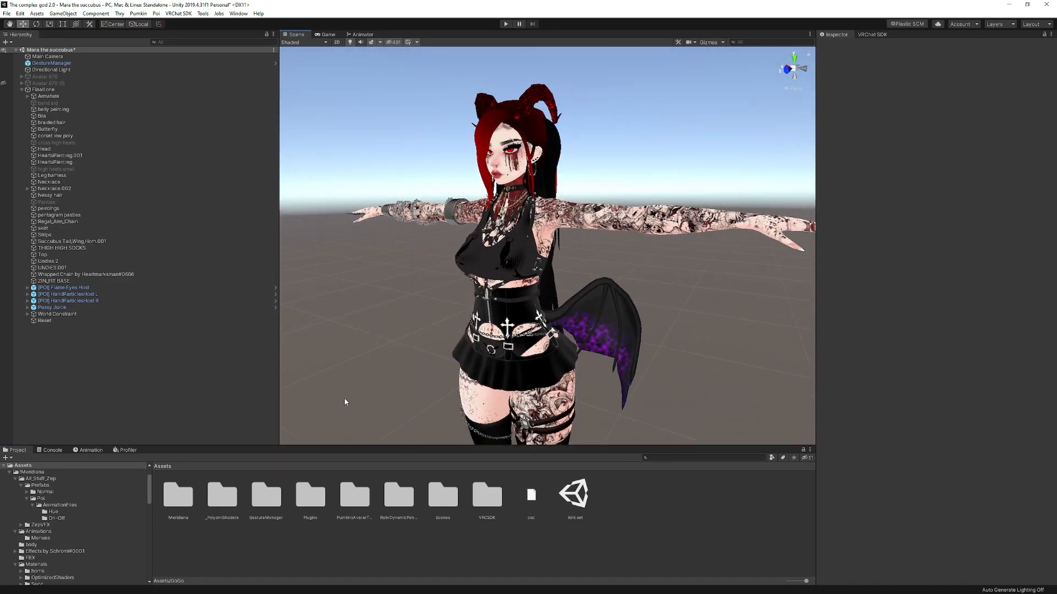
Review the avatar's descriptor settings in the Unity project
{"action": "left_click", "coordinate": [43, 89]}
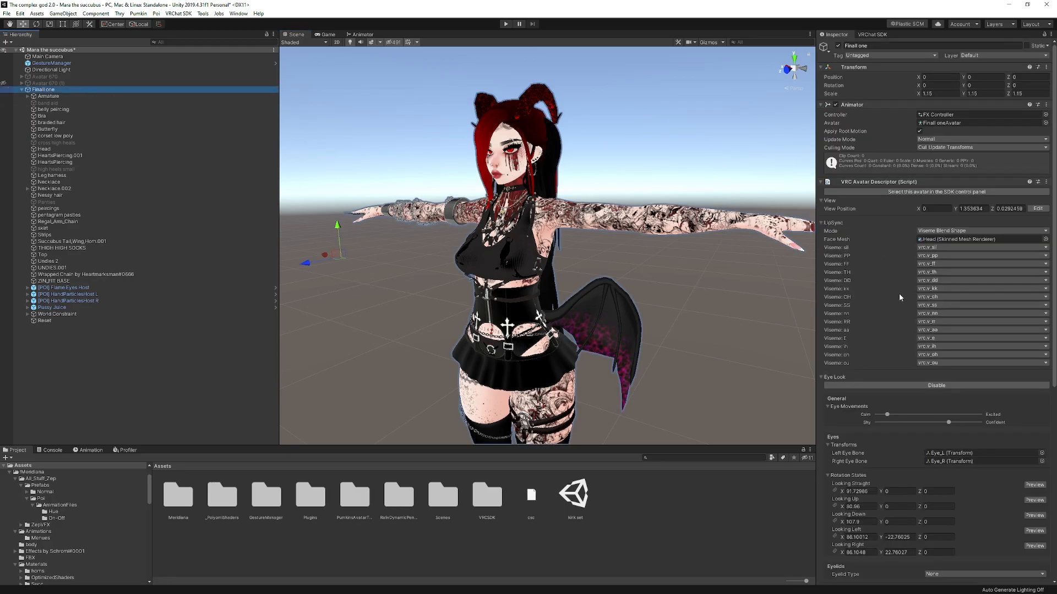
{"action": "scroll", "scroll_direction": "down", "scroll_amount": 3}
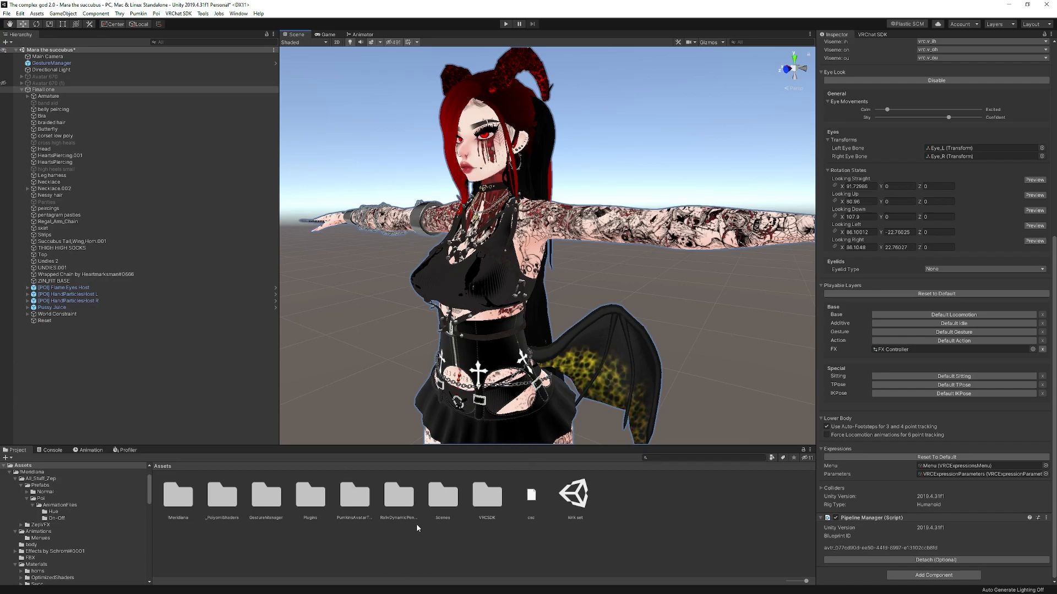
{"action": "left_click", "coordinate": [6, 586]}
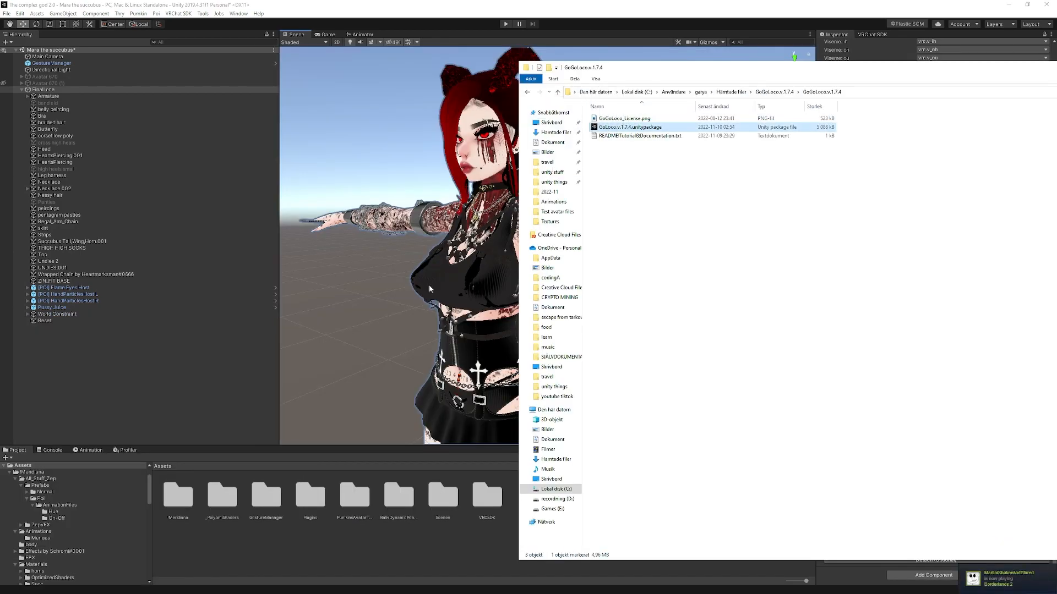
Import all contents of the GoGoLoco unitypackage into the project
{"action": "double_click", "coordinate": [629, 126]}
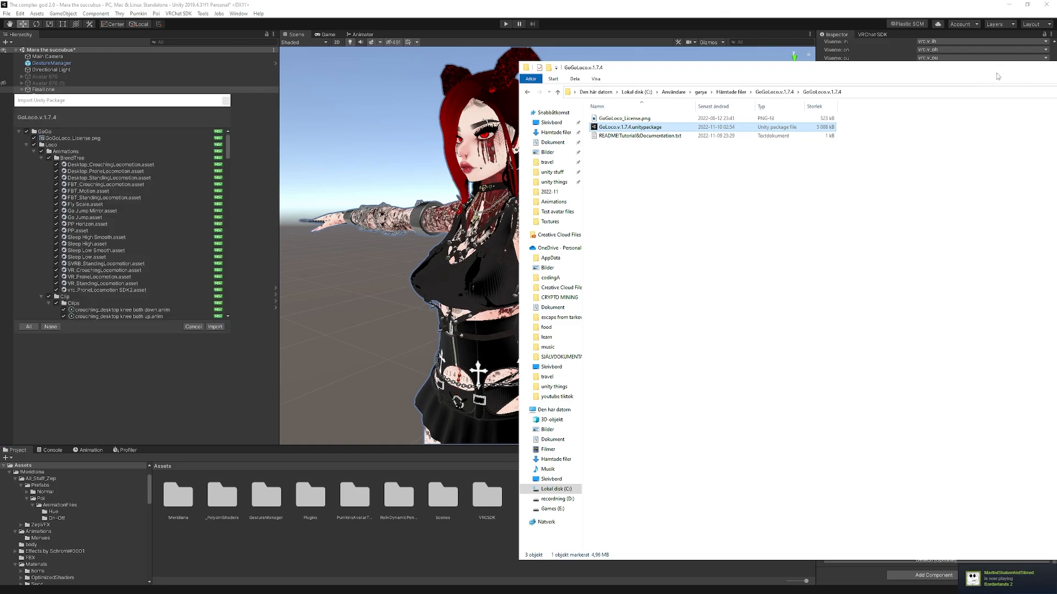
{"action": "left_click", "coordinate": [214, 327]}
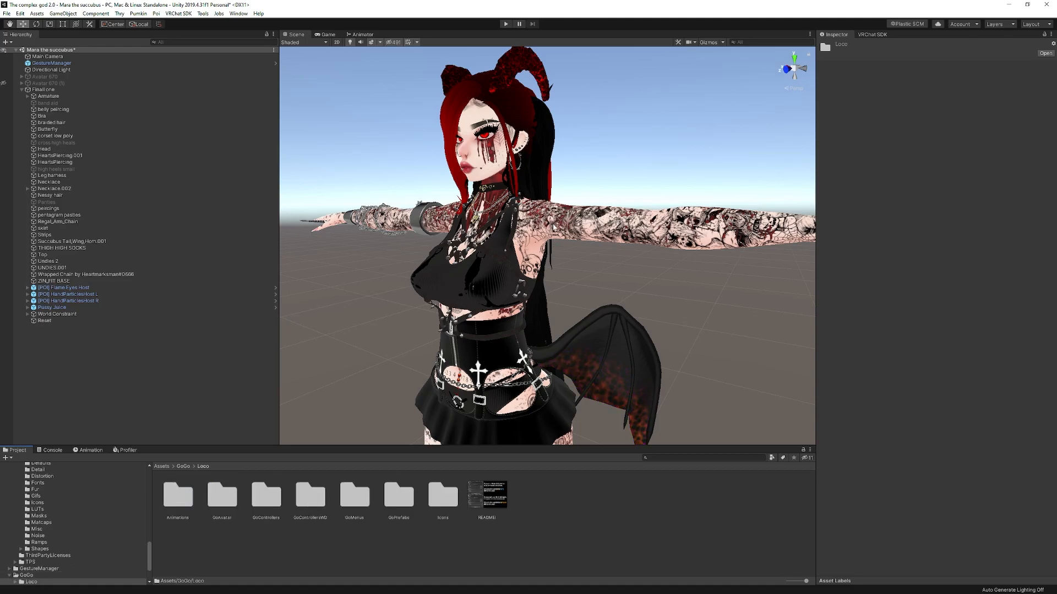
Show the avatar's FX animator controller and its Base Layer state graph
{"action": "left_click", "coordinate": [53, 280]}
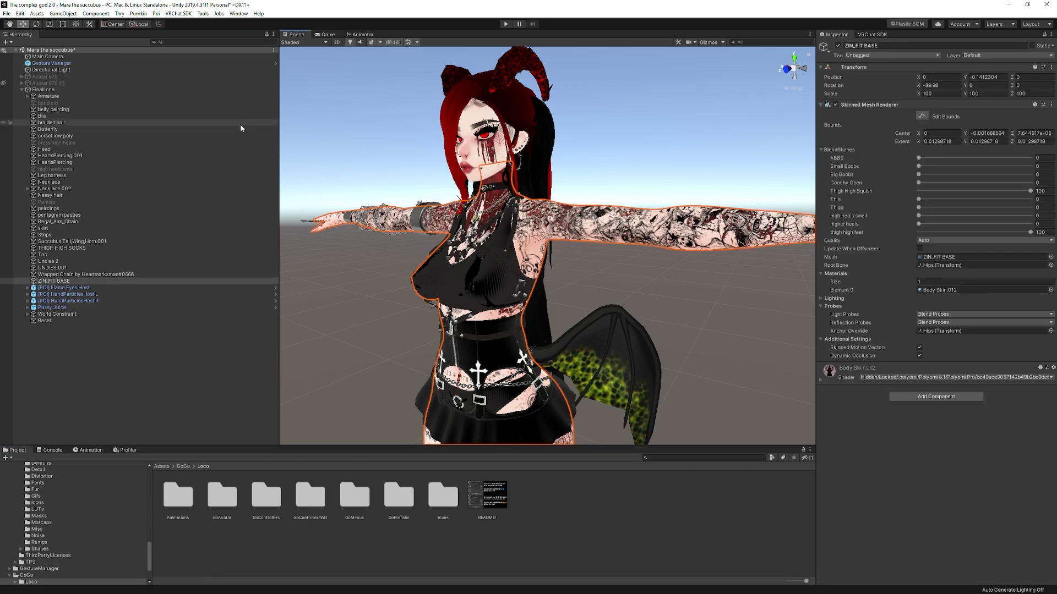
{"action": "left_click", "coordinate": [43, 89]}
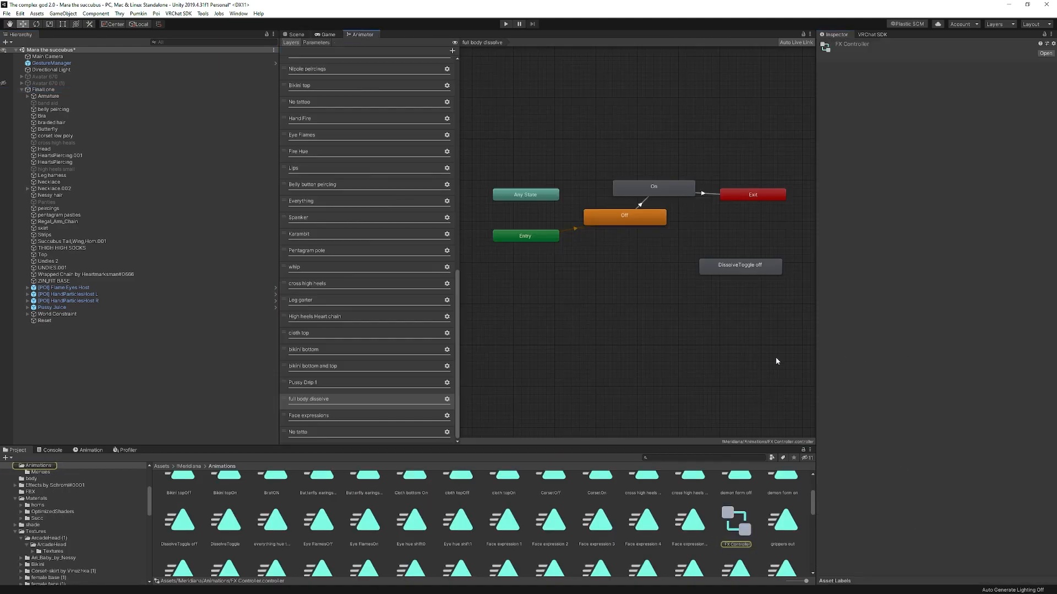
{"action": "scroll", "scroll_direction": "up", "scroll_amount": 3}
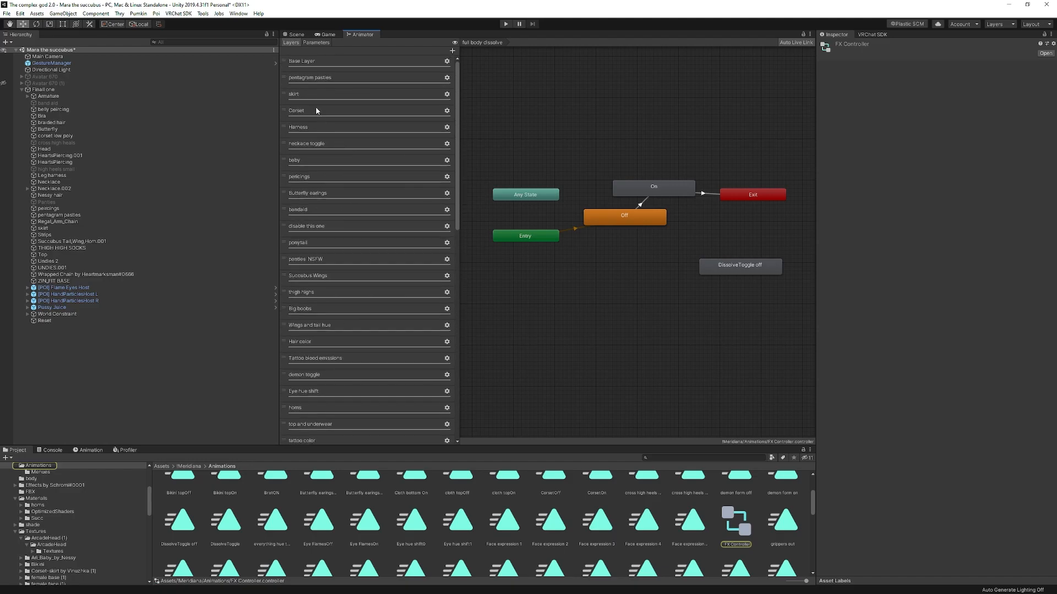
{"action": "mouse_move", "coordinate": [332, 64]}
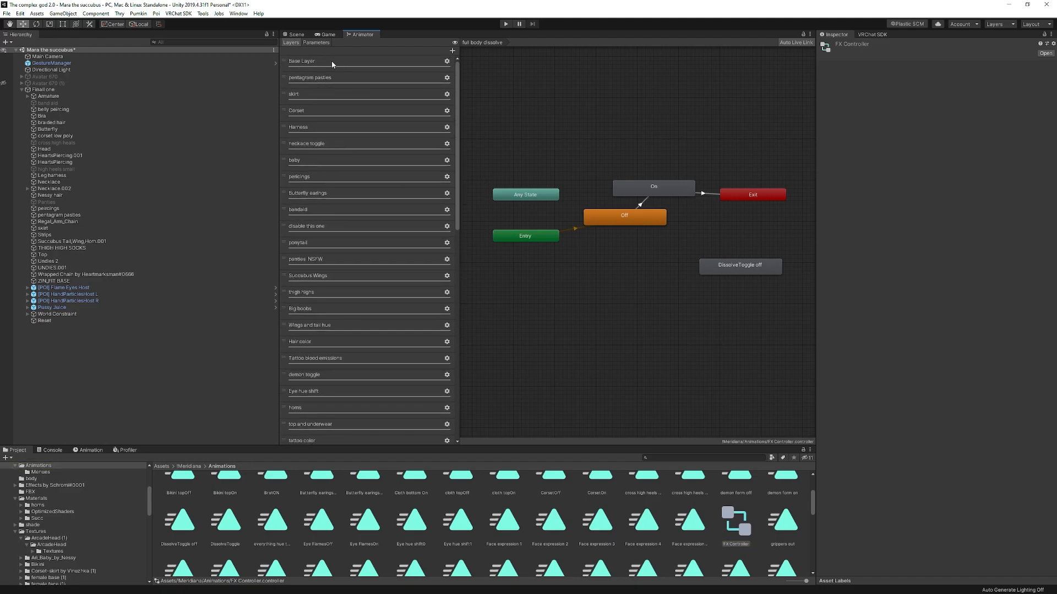
{"action": "left_click", "coordinate": [302, 60]}
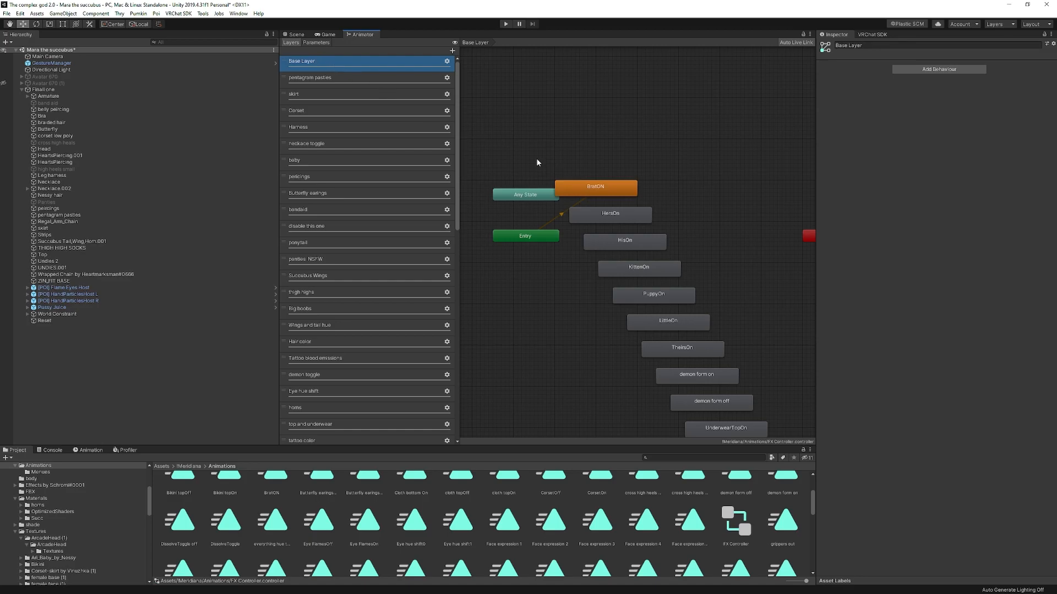
{"action": "mouse_move", "coordinate": [575, 202]}
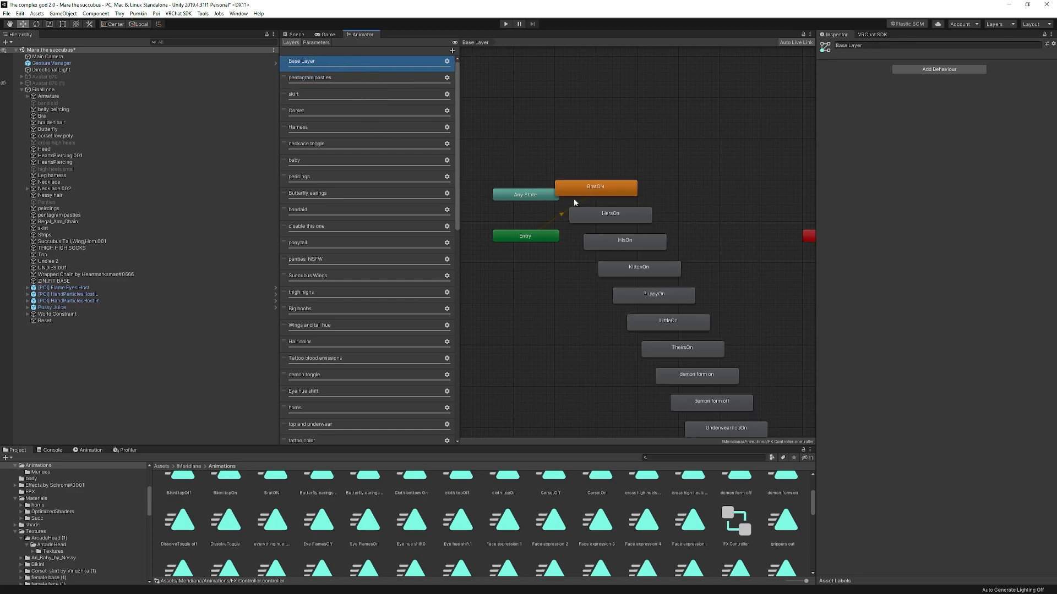
Inspect a toggle state's settings, including write defaults, and return to the scene
{"action": "left_click", "coordinate": [608, 214]}
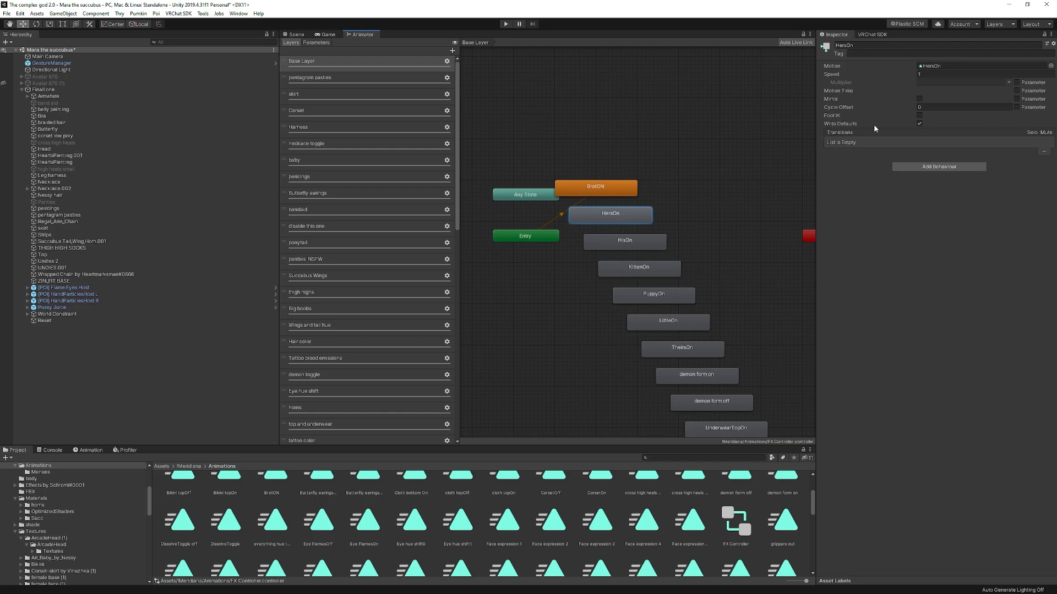
{"action": "mouse_move", "coordinate": [929, 134]}
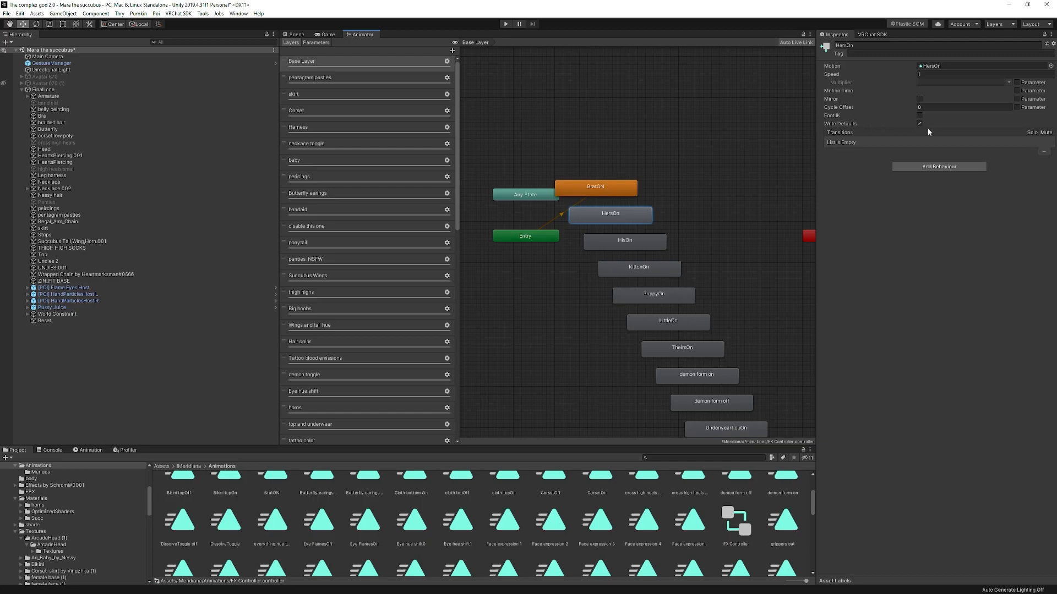
{"action": "mouse_move", "coordinate": [843, 166]}
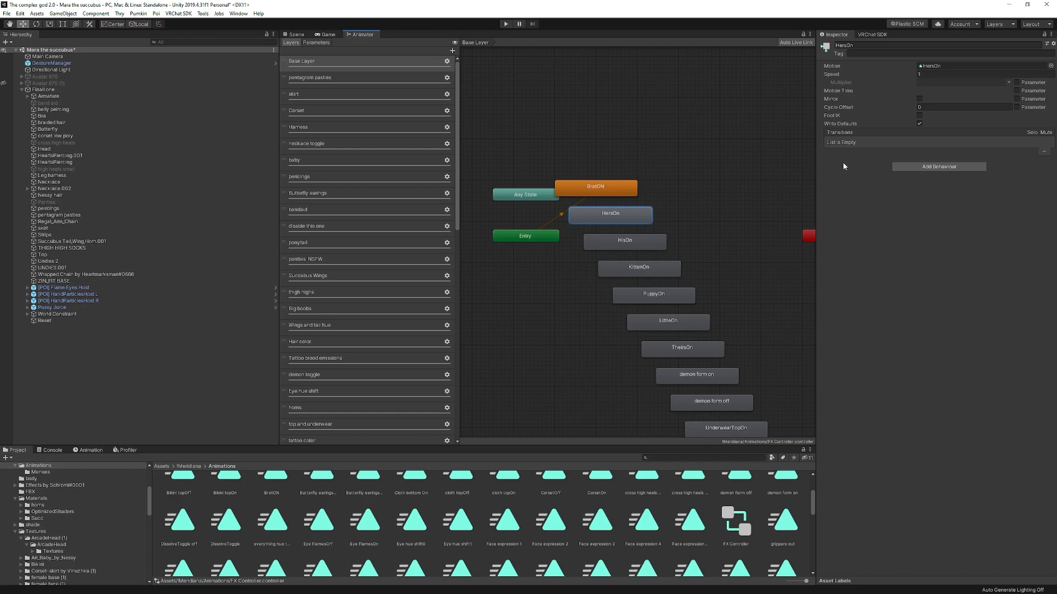
{"action": "mouse_move", "coordinate": [841, 176]}
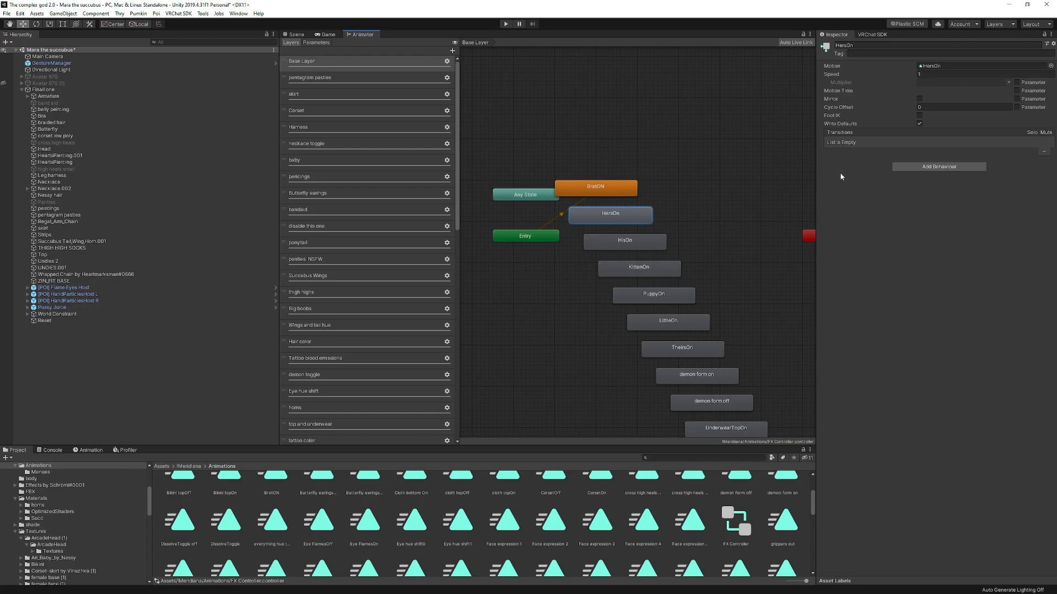
{"action": "mouse_move", "coordinate": [894, 148]}
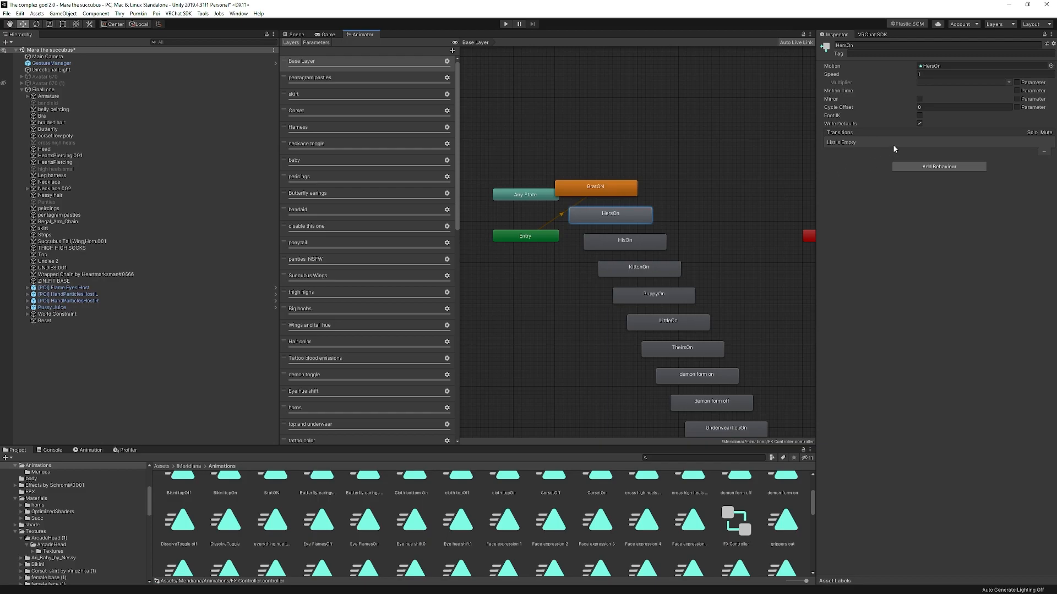
{"action": "mouse_move", "coordinate": [893, 150]}
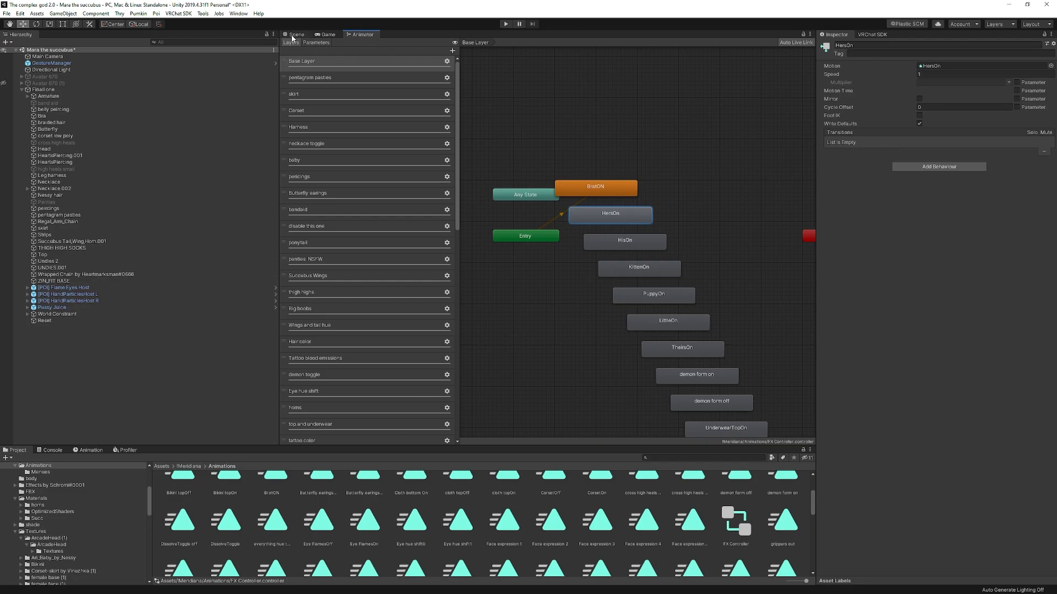
{"action": "left_click", "coordinate": [297, 34]}
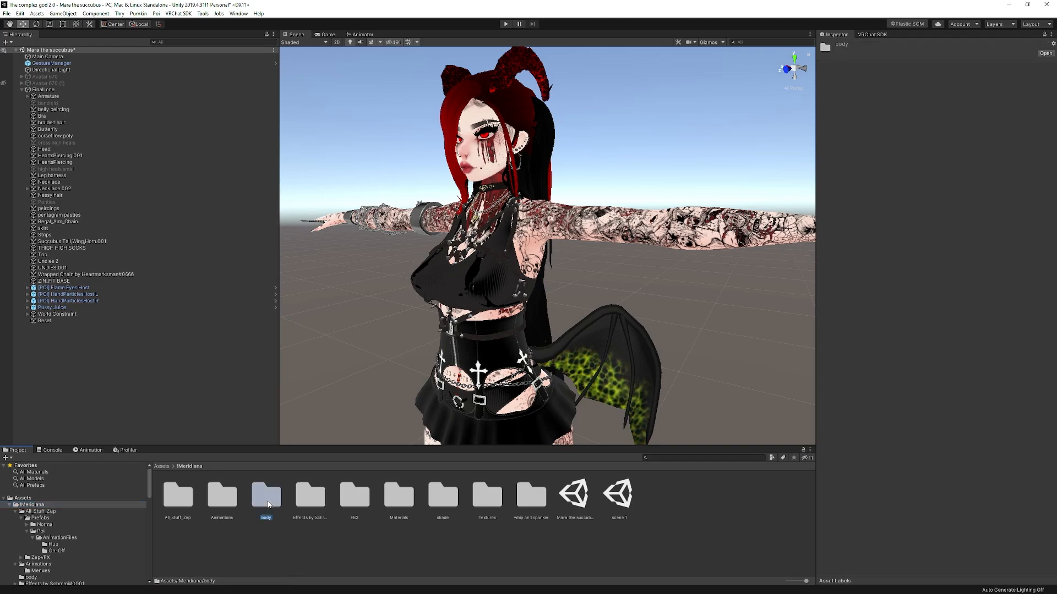
Browse to the Assets/GoGo/Loco/GoControllersWD folder
{"action": "left_click", "coordinate": [161, 465]}
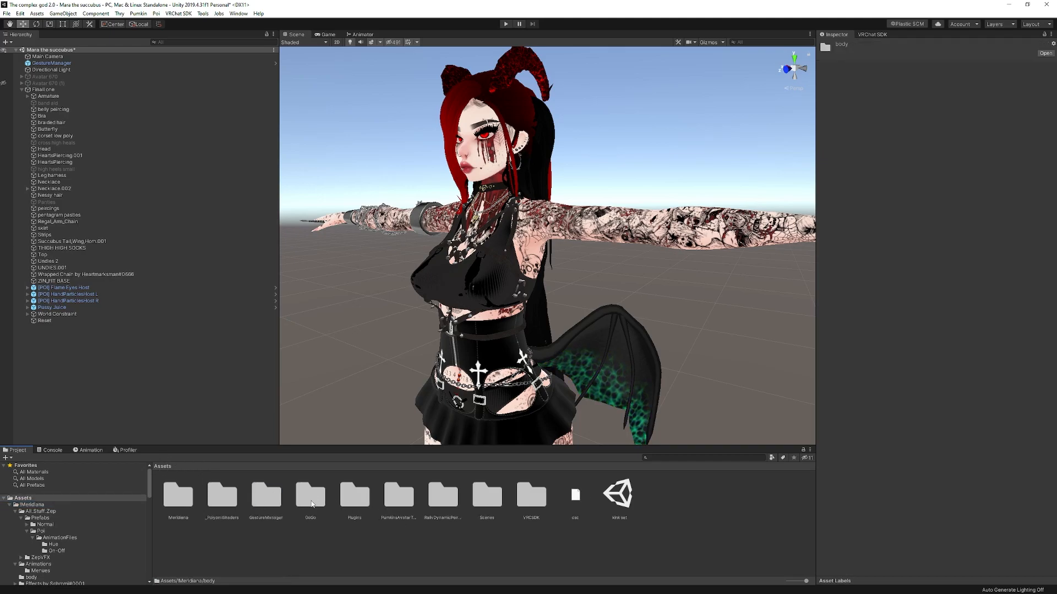
{"action": "double_click", "coordinate": [311, 495]}
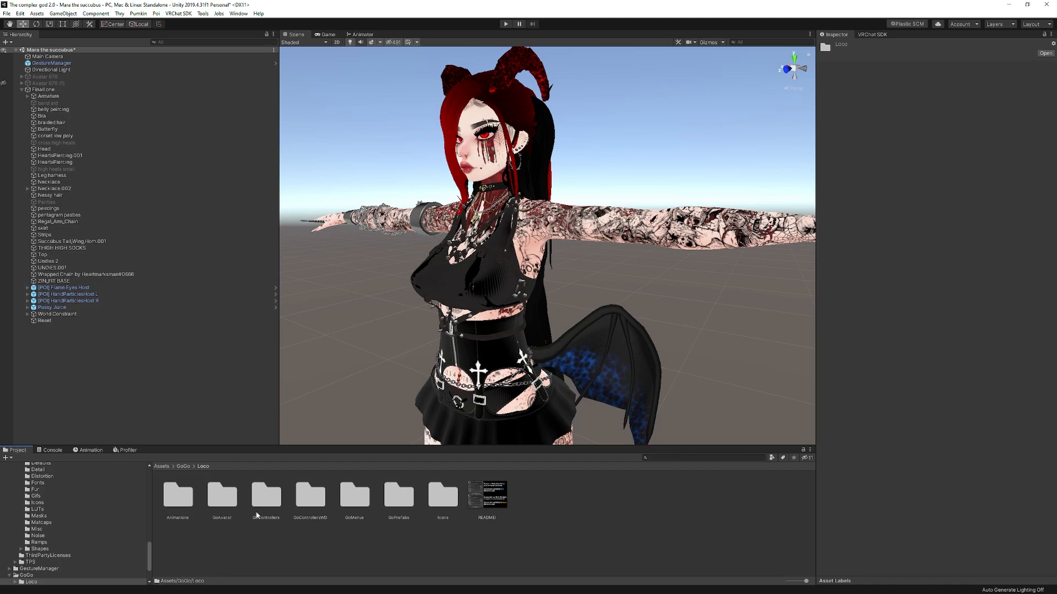
{"action": "double_click", "coordinate": [265, 495]}
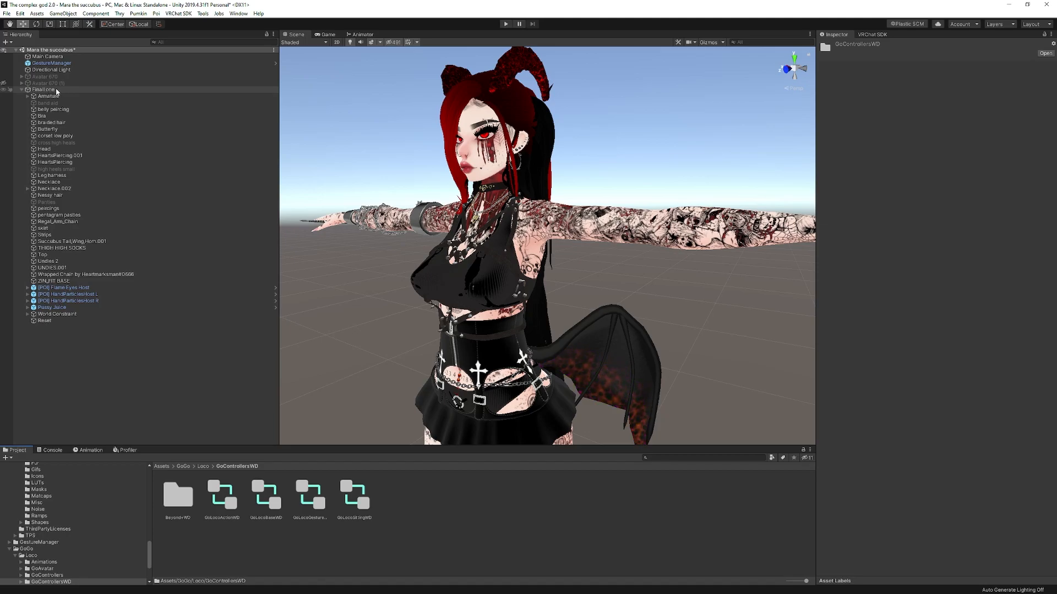
Assign GoLocoBaseWD, GoLocoActionWD and GoLocoSittingWD to the avatar's Base, Action and Sitting layers
{"action": "left_click", "coordinate": [43, 90]}
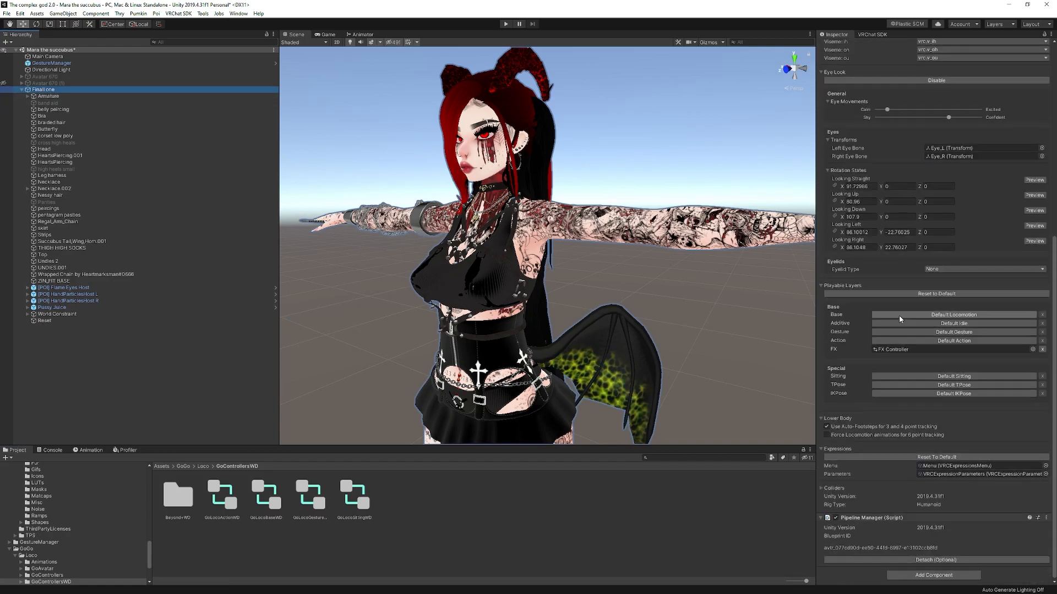
{"action": "mouse_move", "coordinate": [882, 323]}
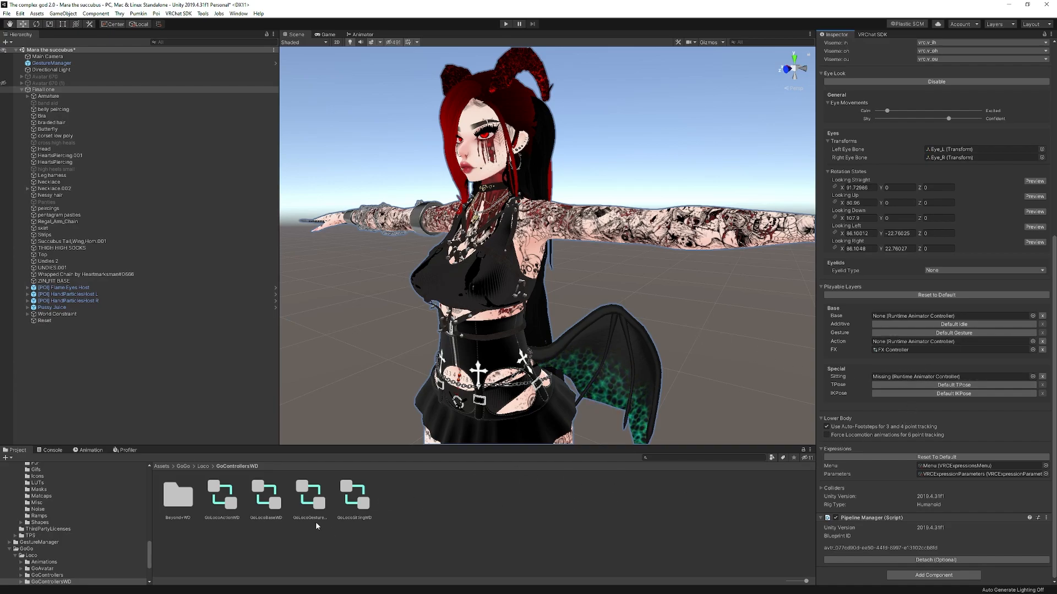
{"action": "left_click", "coordinate": [266, 495]}
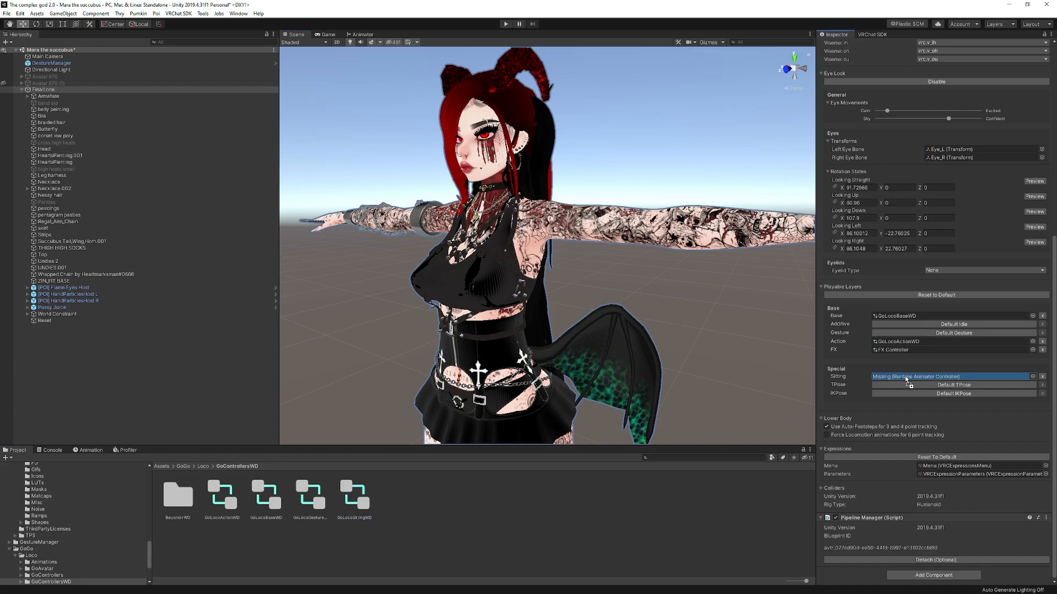
{"action": "left_click", "coordinate": [950, 377]}
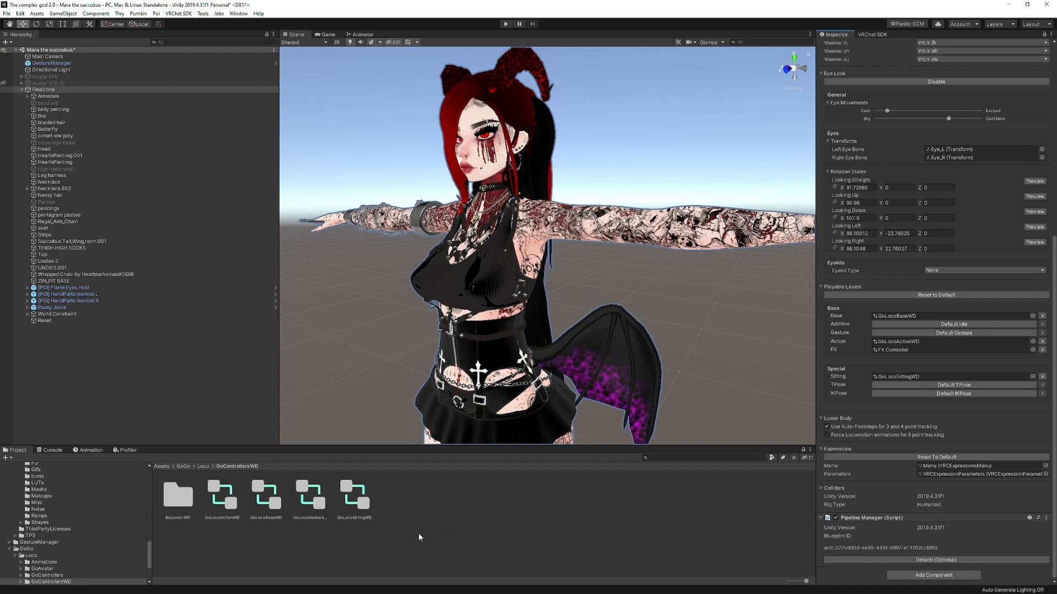
{"action": "mouse_move", "coordinate": [312, 522]}
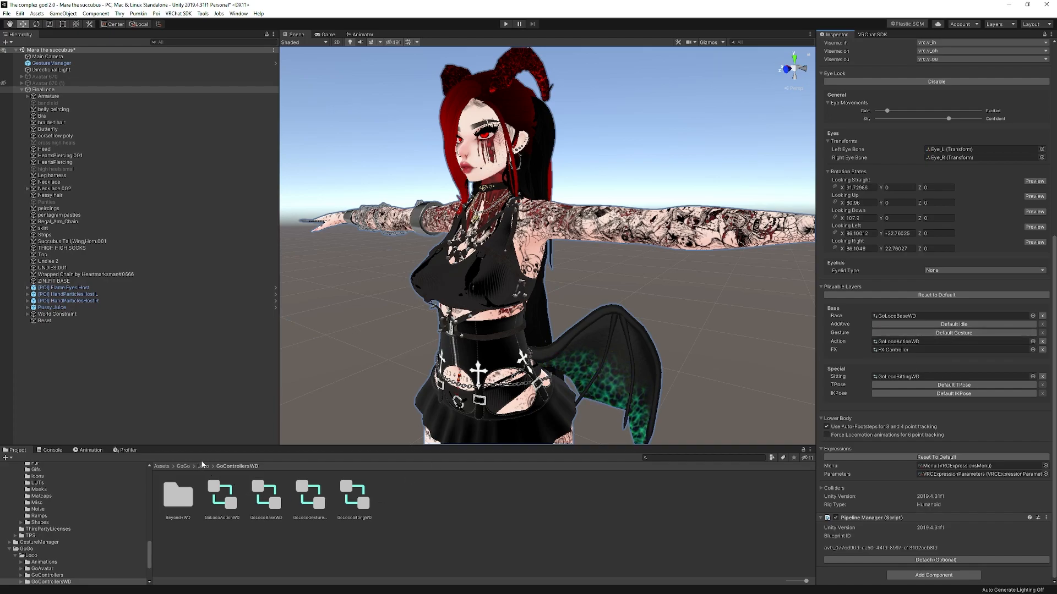
Browse through Assets/GoGo/Loco to the GoMenus folder
{"action": "left_click", "coordinate": [194, 465]}
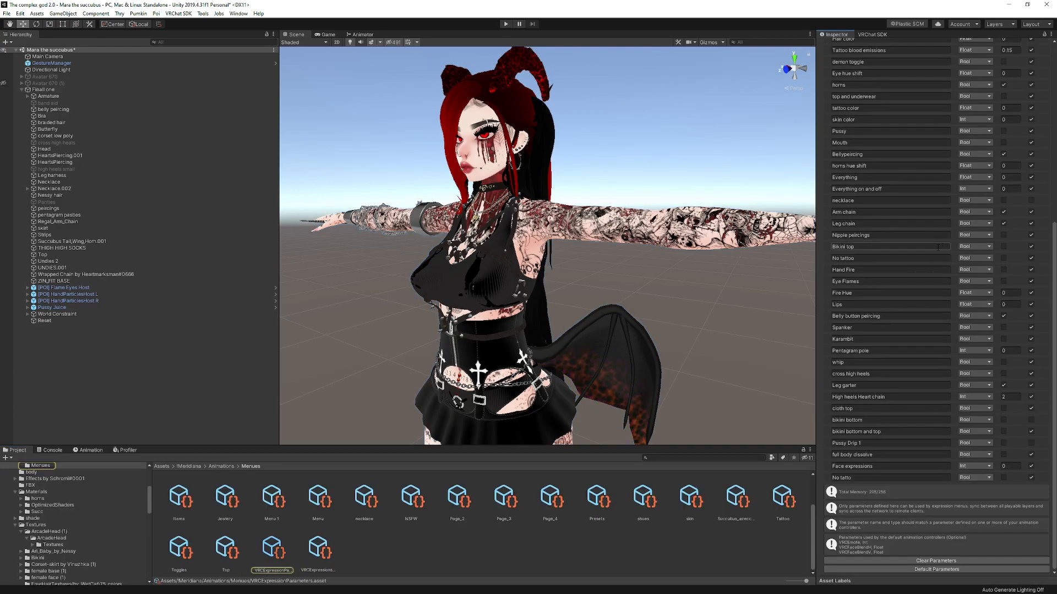
{"action": "left_click", "coordinate": [272, 549]}
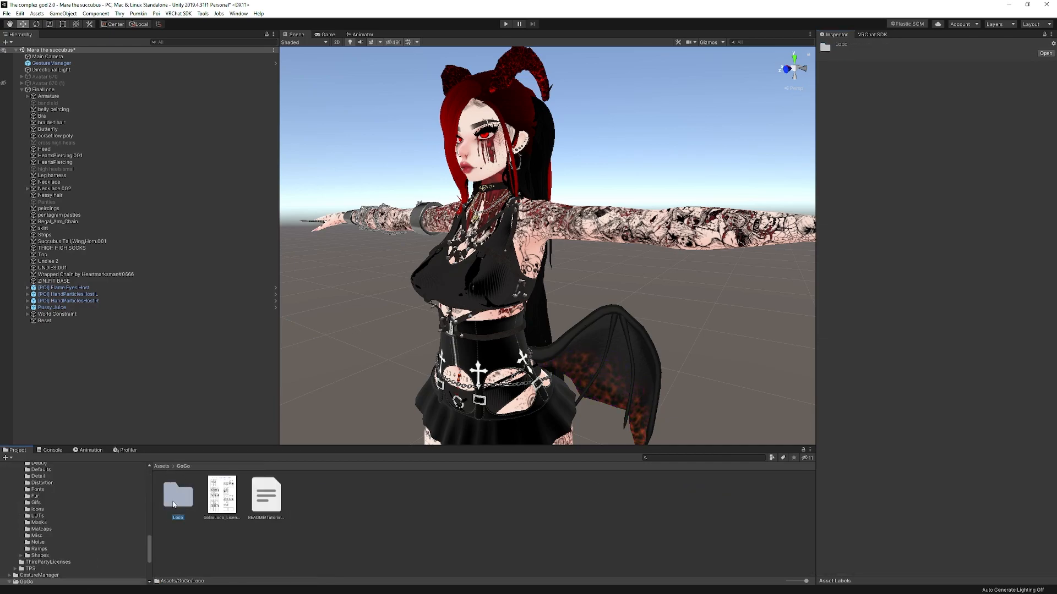
{"action": "double_click", "coordinate": [178, 496]}
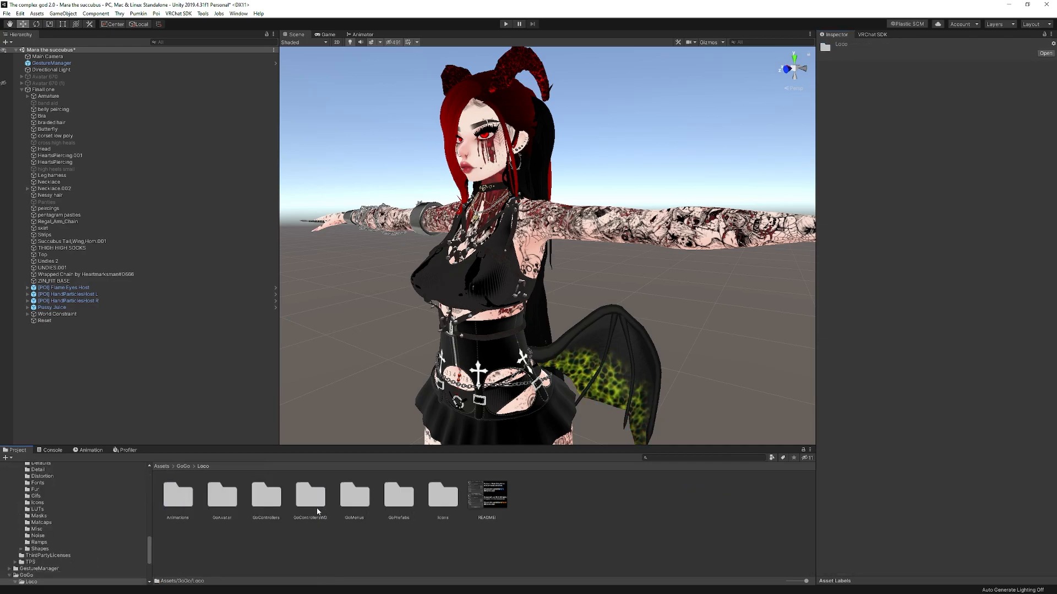
{"action": "double_click", "coordinate": [309, 496]}
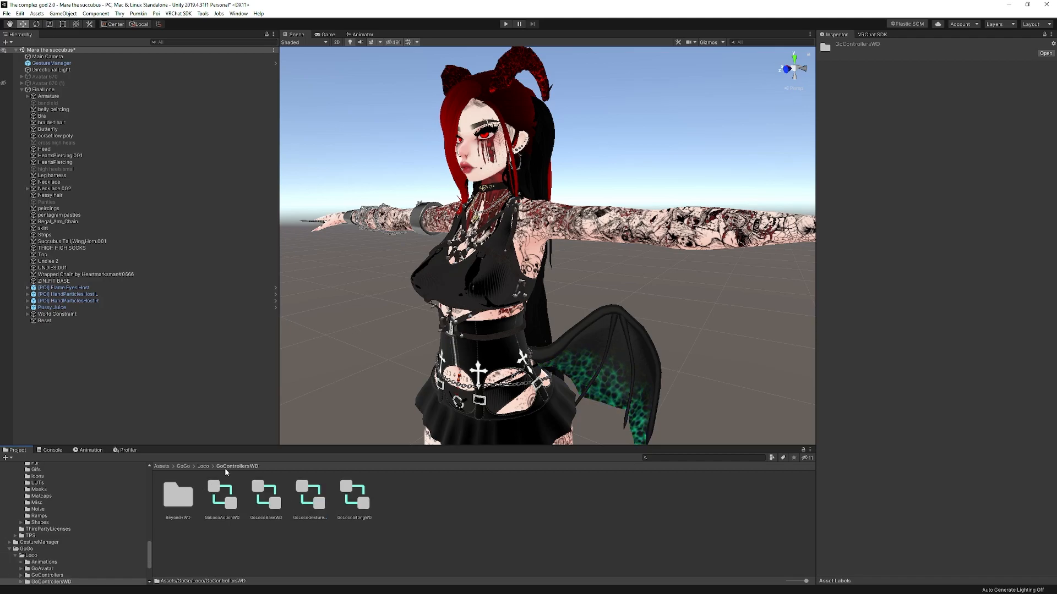
{"action": "left_click", "coordinate": [202, 465]}
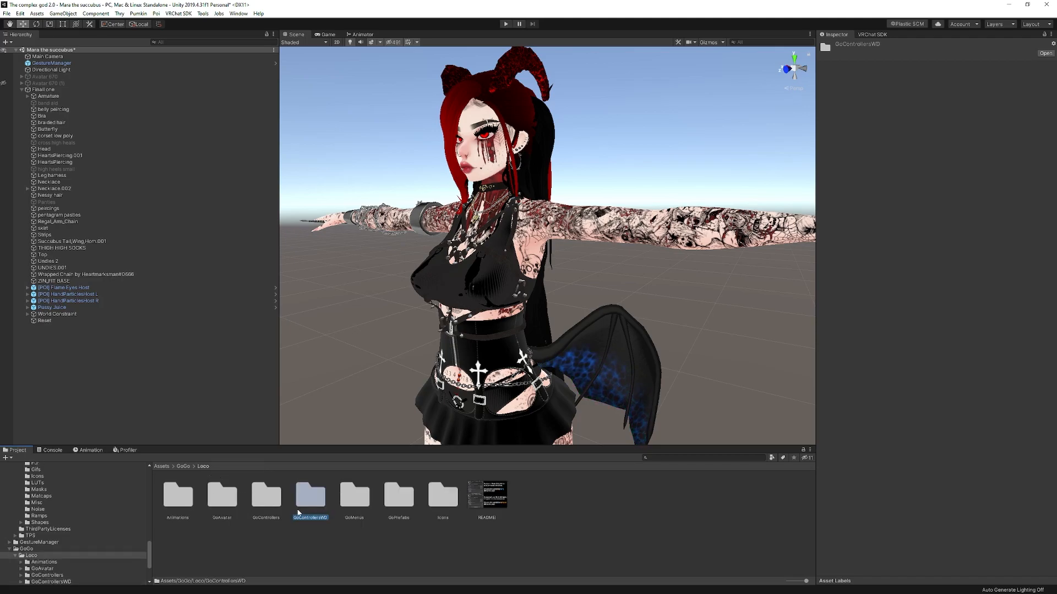
{"action": "double_click", "coordinate": [310, 495]}
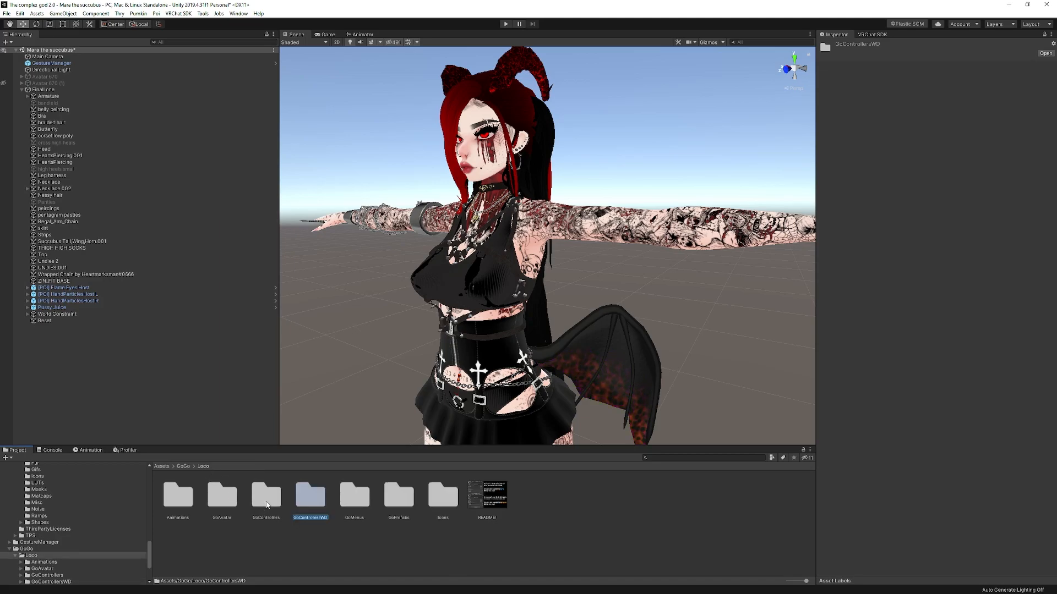
Show the GoAllParameters asset listing VRCEmote, GoFloat, GoStationary, GoLocomotion and GoJumpAndFall
{"action": "left_click", "coordinate": [266, 496]}
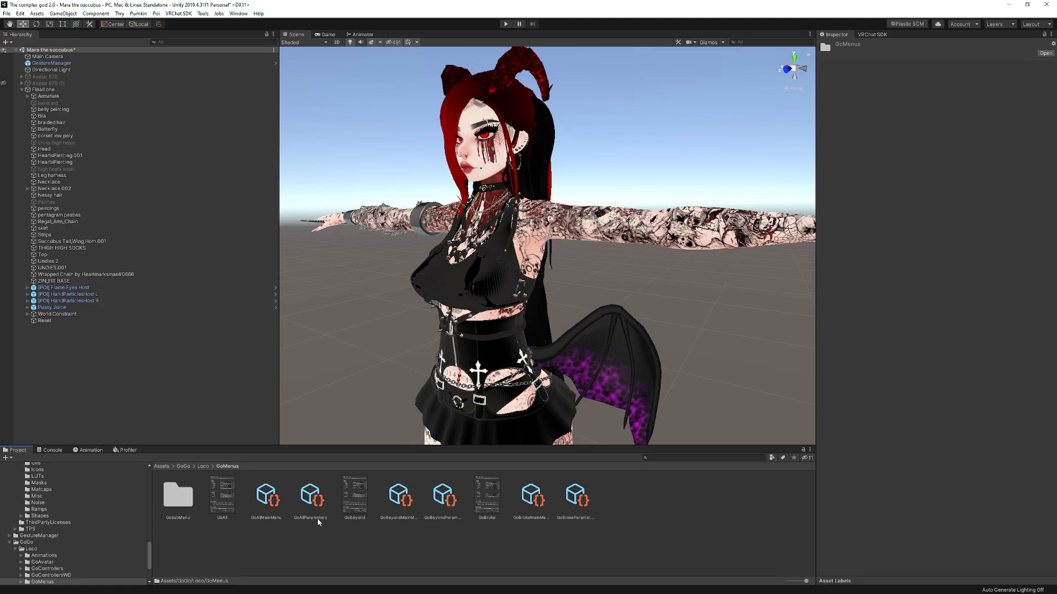
{"action": "left_click", "coordinate": [311, 498]}
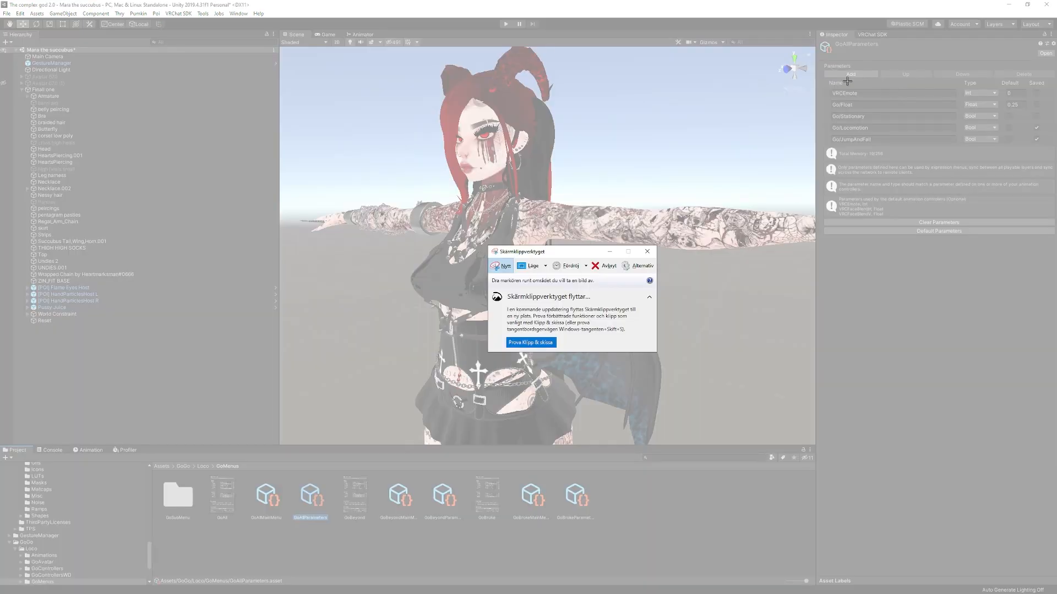
{"action": "left_click", "coordinate": [646, 251]}
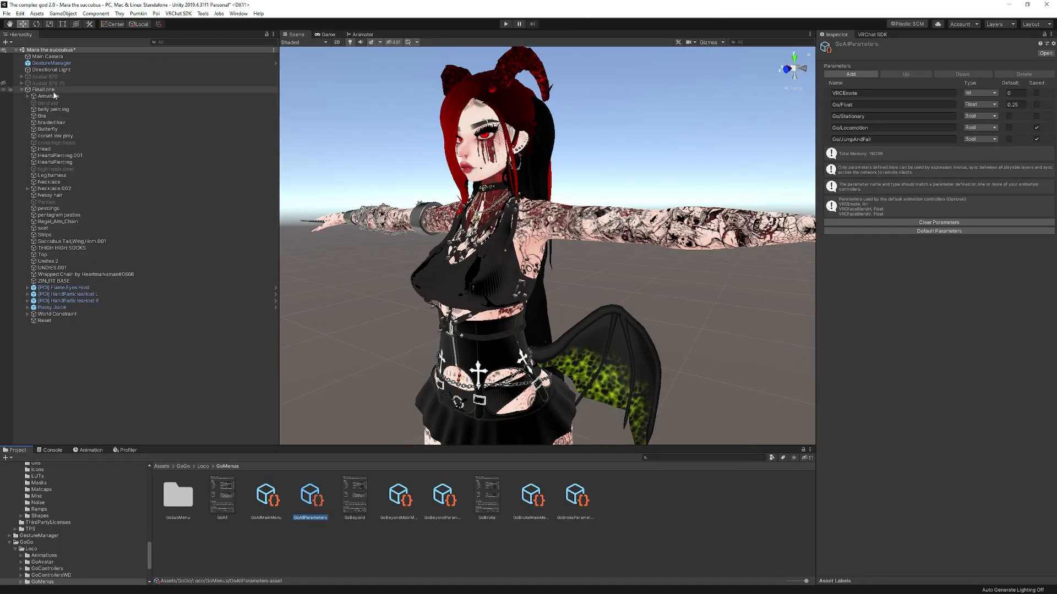
Add a new entry named GoFloat to the avatar's expression parameters
{"action": "left_click", "coordinate": [43, 89]}
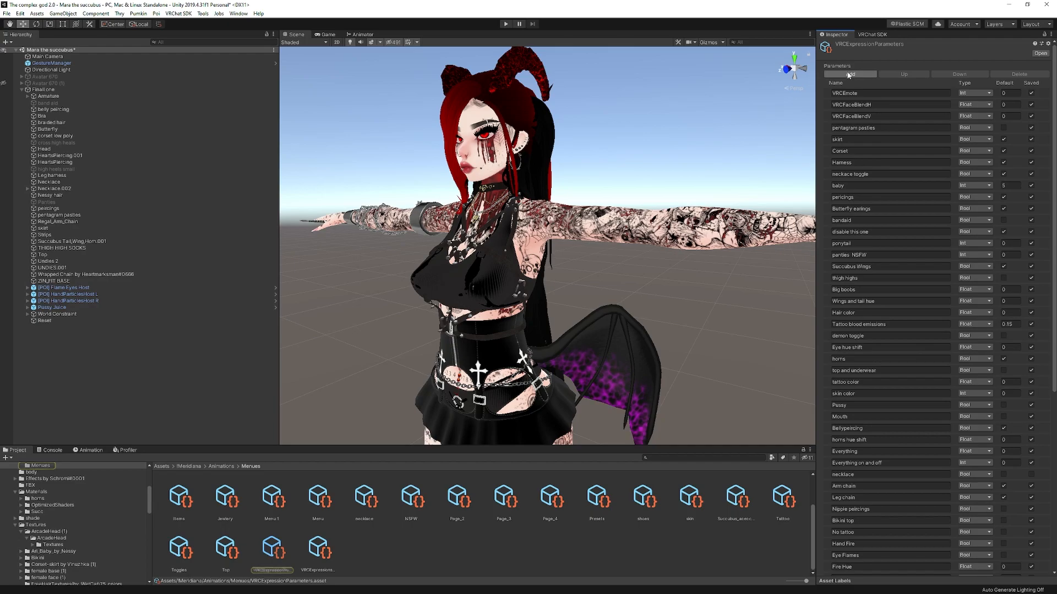
{"action": "scroll", "scroll_direction": "down", "scroll_amount": 3}
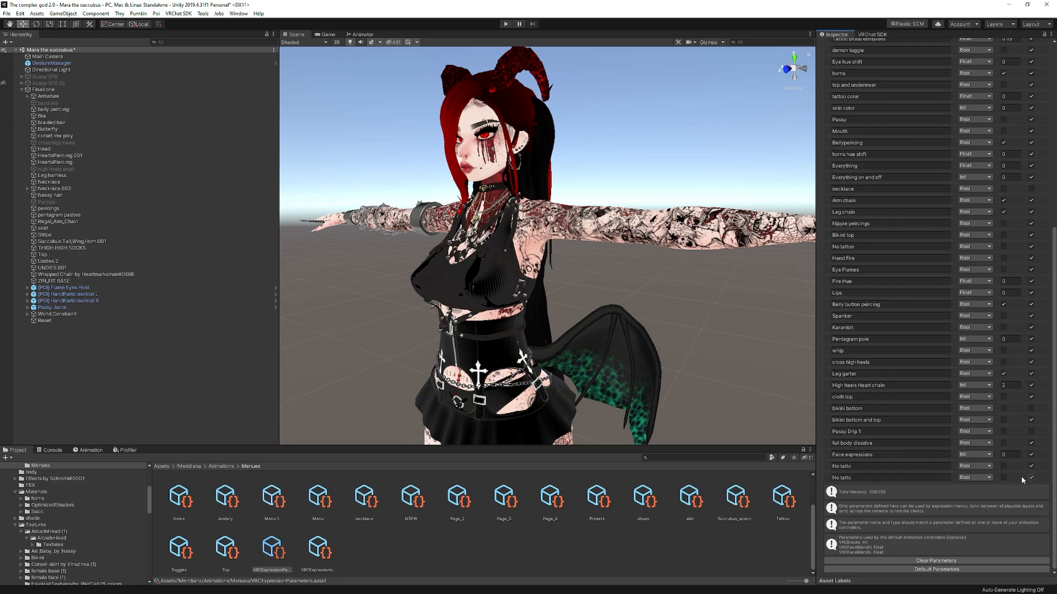
{"action": "left_click", "coordinate": [8, 585]}
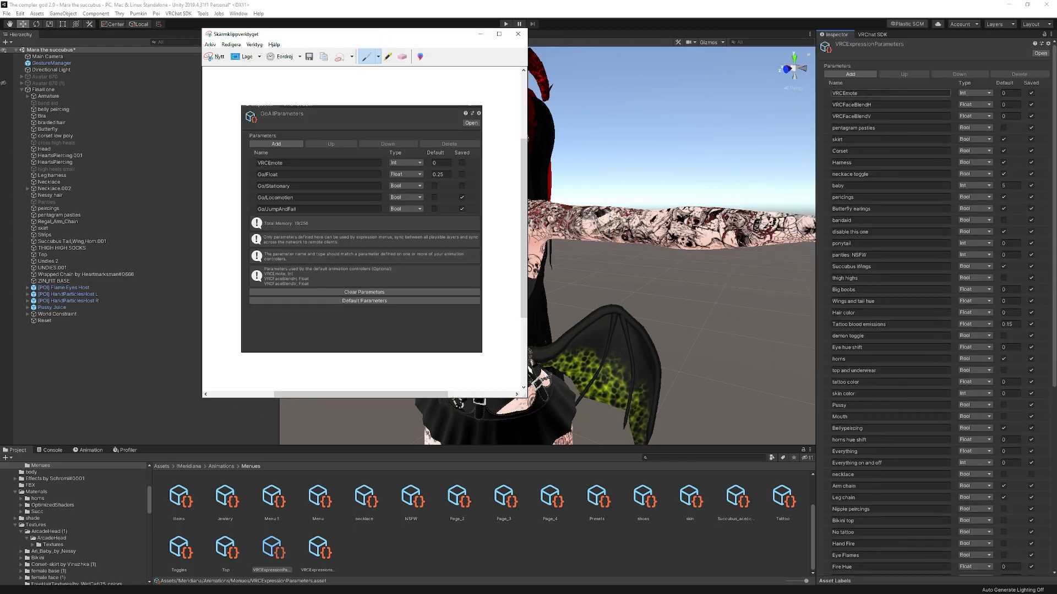
{"action": "scroll", "scroll_direction": "down", "scroll_amount": 3}
{"action": "type", "text": "GoFloat"}
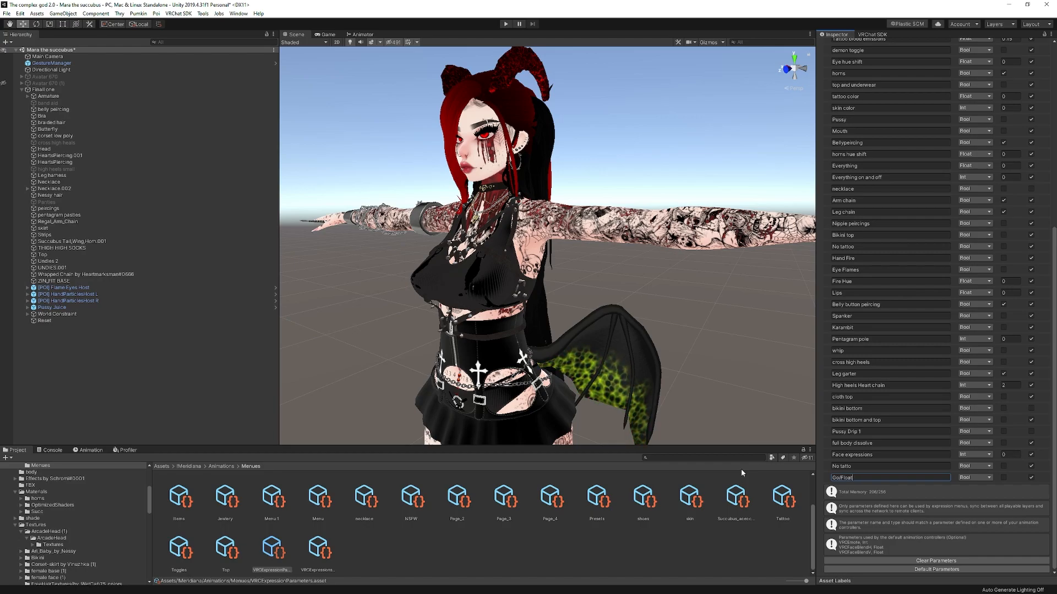
Set GoFloat to Float type and start adding the next parameter
{"action": "left_click", "coordinate": [973, 477]}
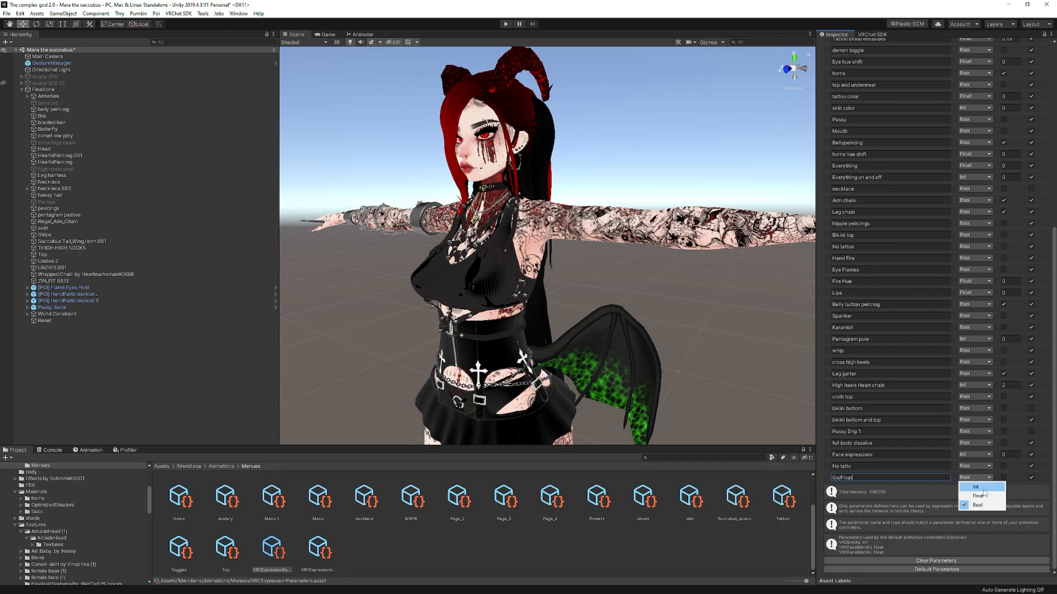
{"action": "left_click", "coordinate": [981, 497]}
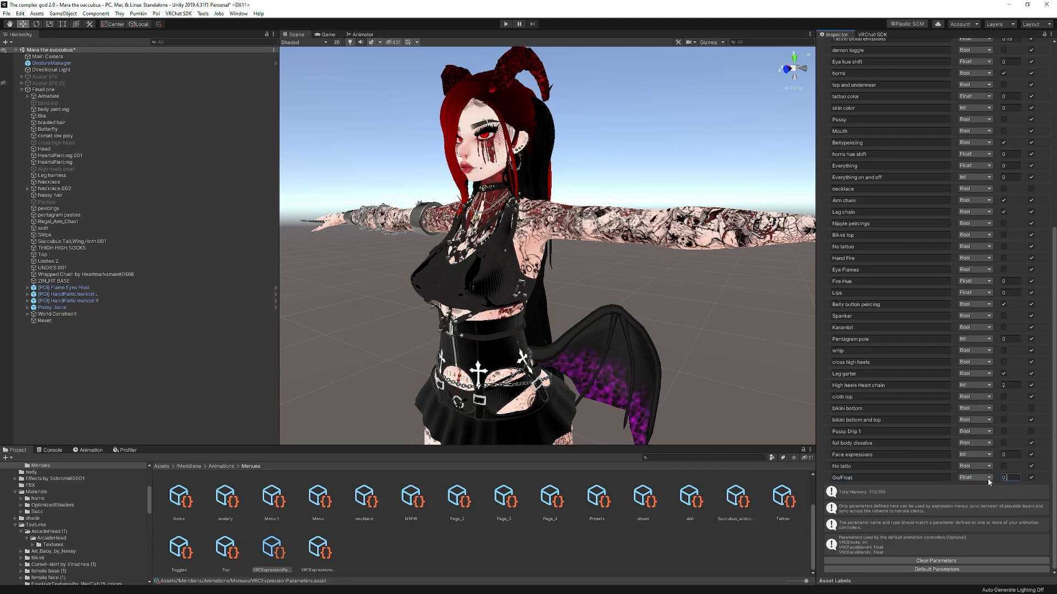
{"action": "left_click", "coordinate": [8, 585]}
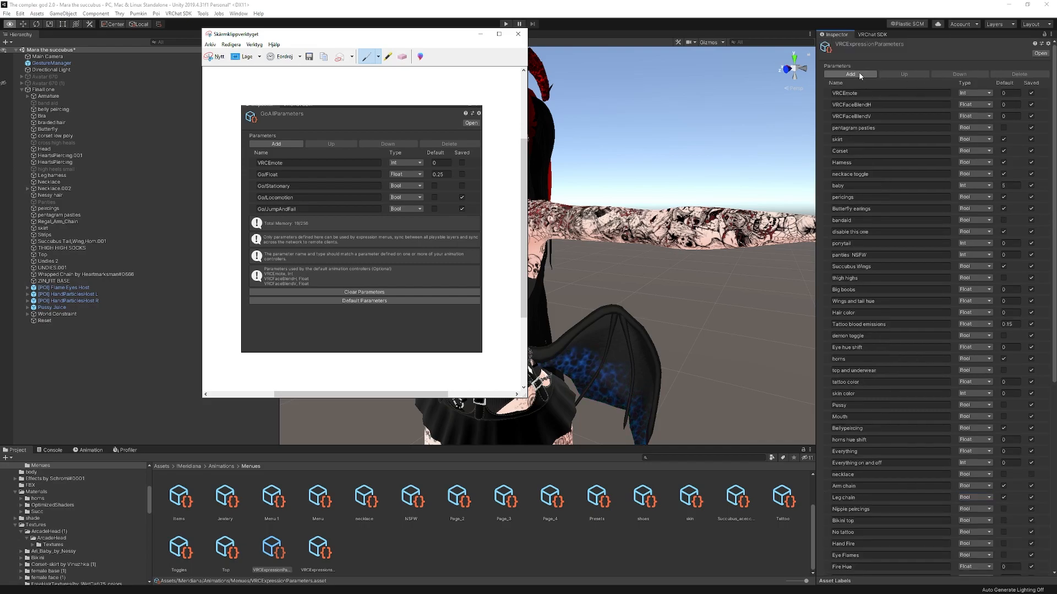
{"action": "left_click", "coordinate": [505, 23]}
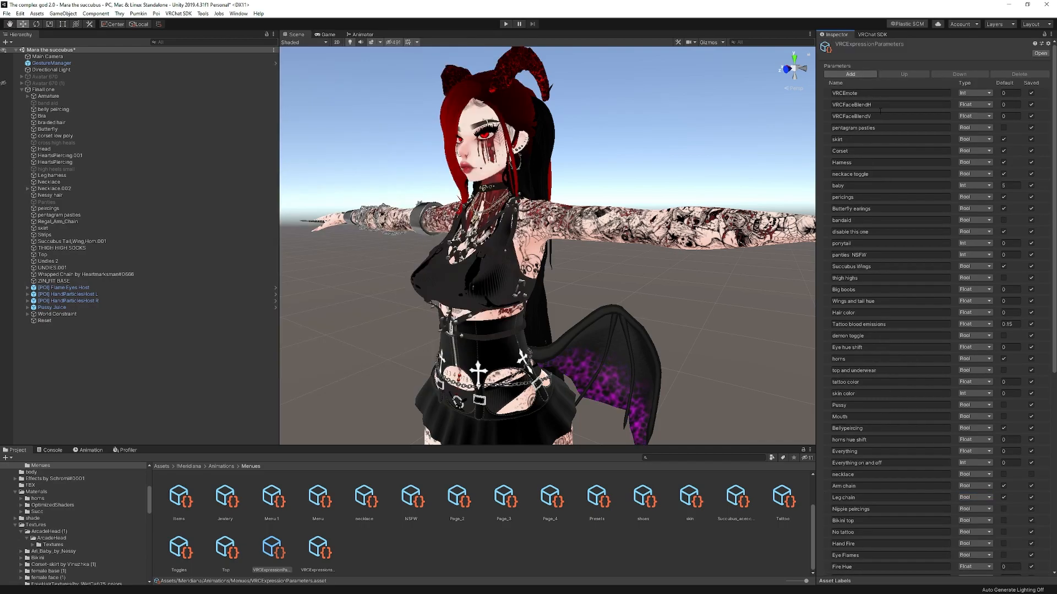
Add GoStationary, GoLocomotion and GoJumpAndFall Bool parameters and set GoFloat's default to 0.25
{"action": "scroll", "scroll_direction": "down", "scroll_amount": 3}
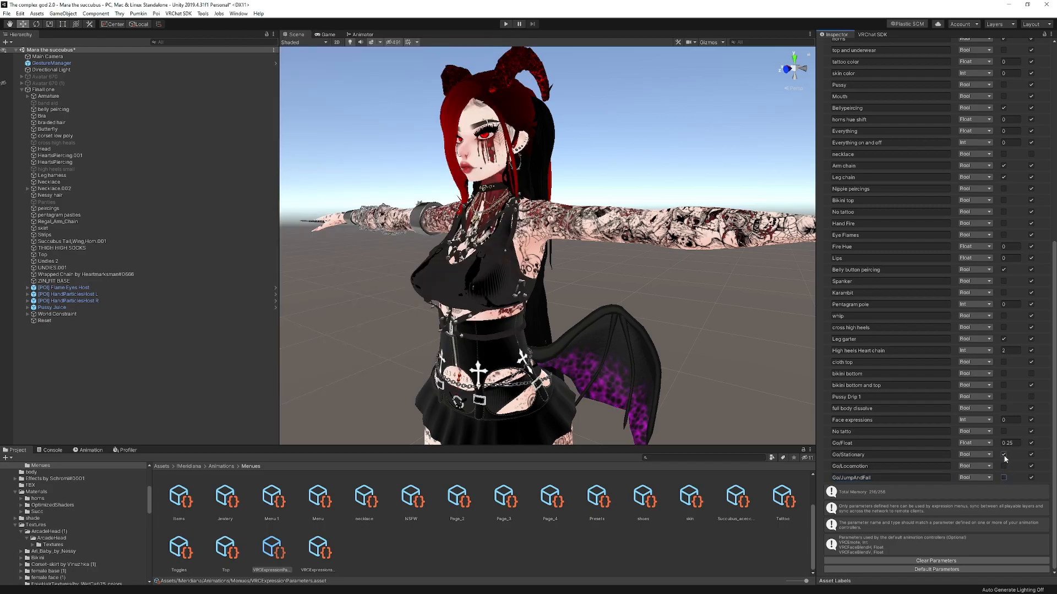
{"action": "left_click", "coordinate": [1004, 455]}
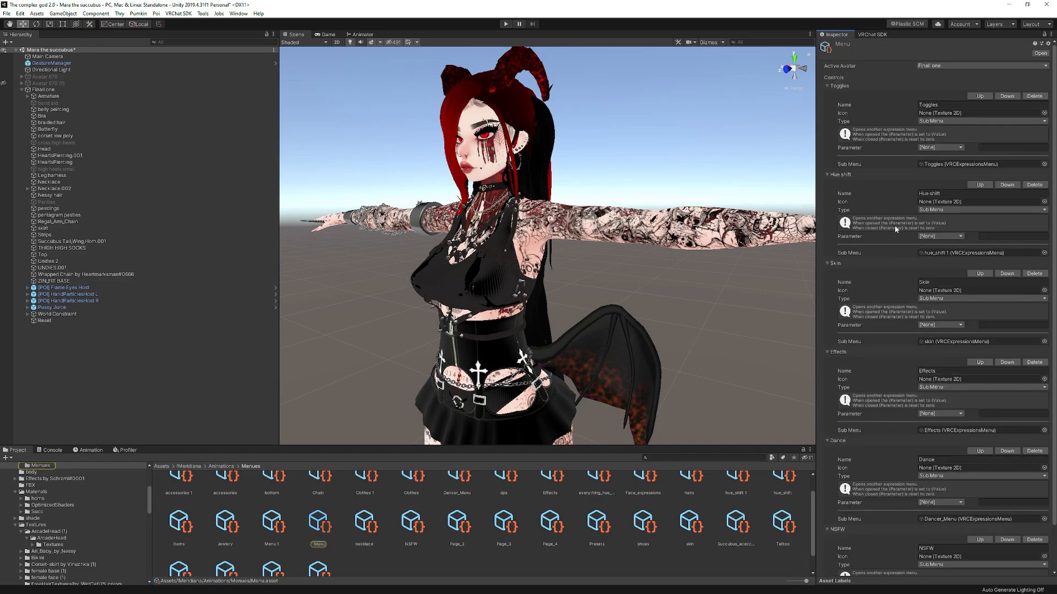
Check the avatar descriptor's expressions menu and parameters alongside the GoControllers folder
{"action": "left_click", "coordinate": [43, 90]}
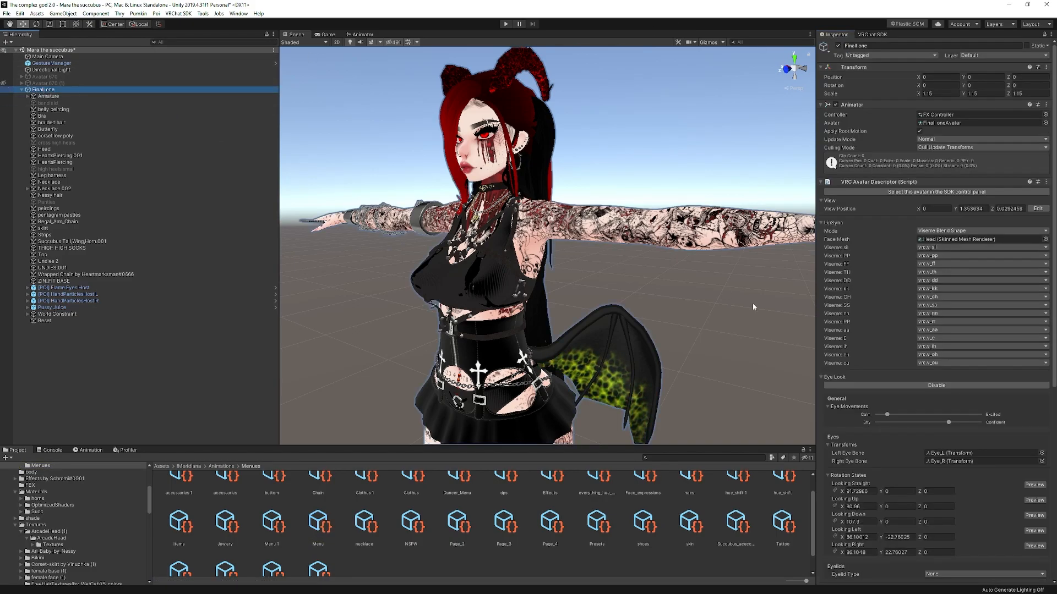
{"action": "scroll", "scroll_direction": "down", "scroll_amount": 3}
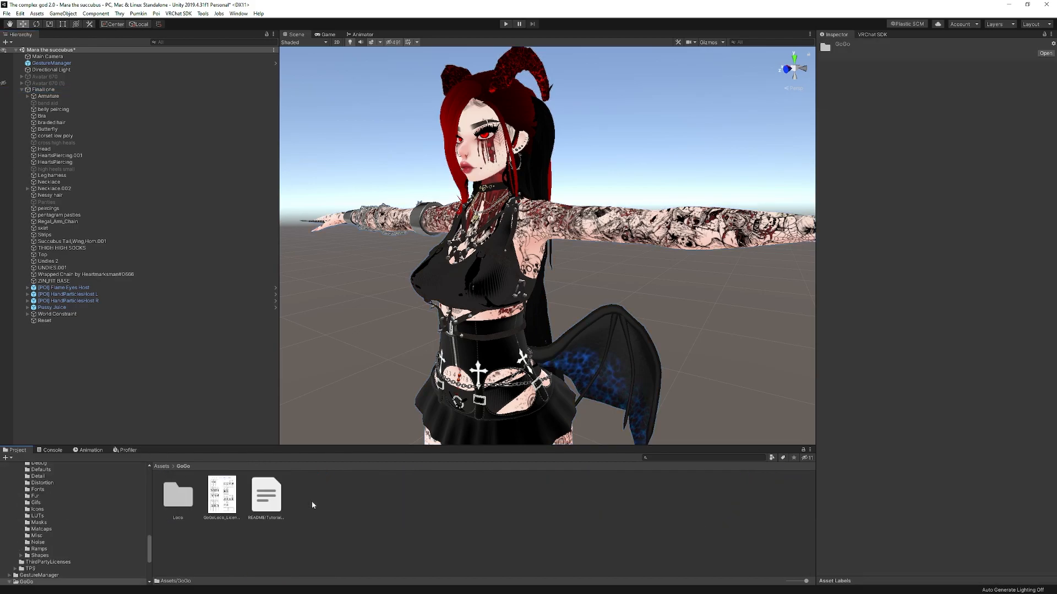
{"action": "double_click", "coordinate": [178, 494]}
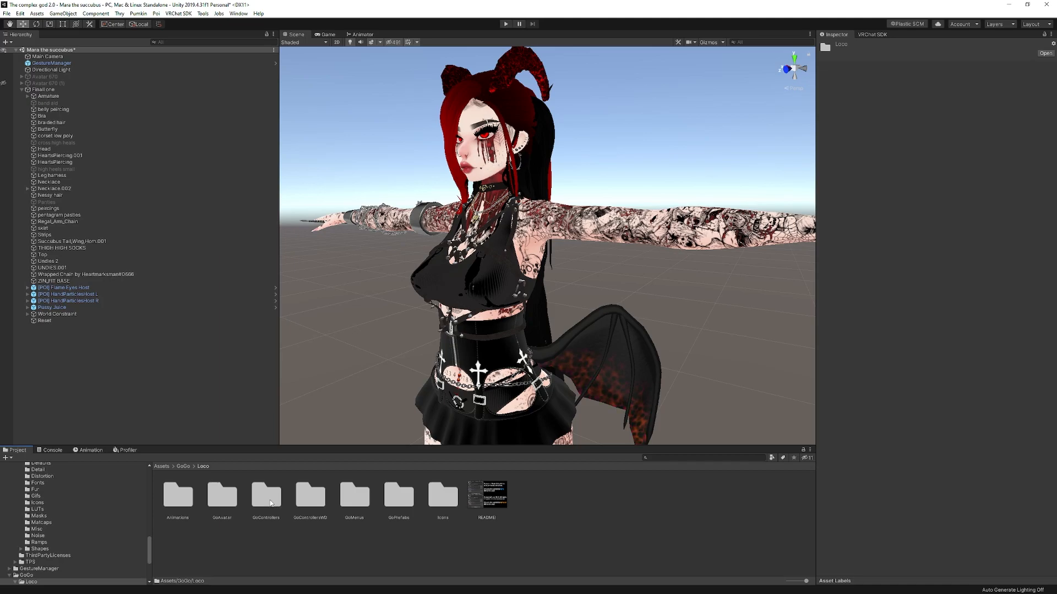
{"action": "double_click", "coordinate": [353, 495]}
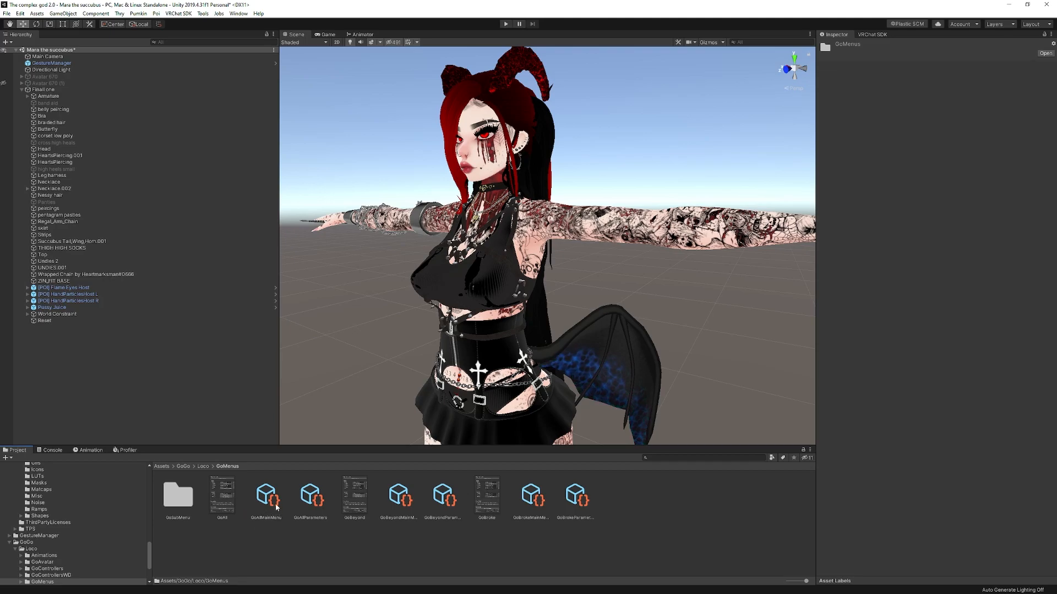
{"action": "left_click", "coordinate": [43, 89]}
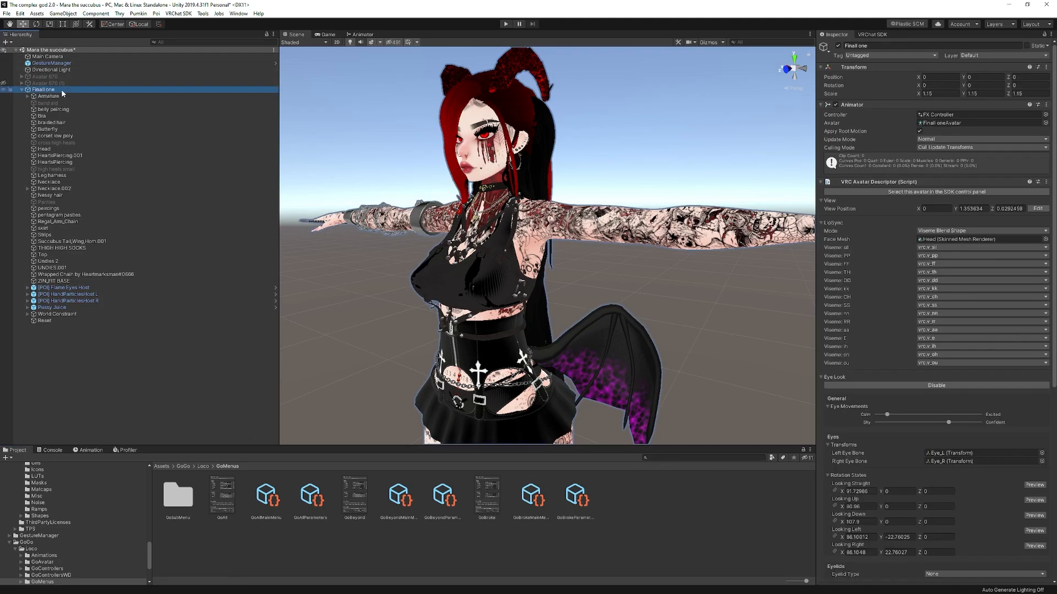
{"action": "scroll", "scroll_direction": "down", "scroll_amount": 3}
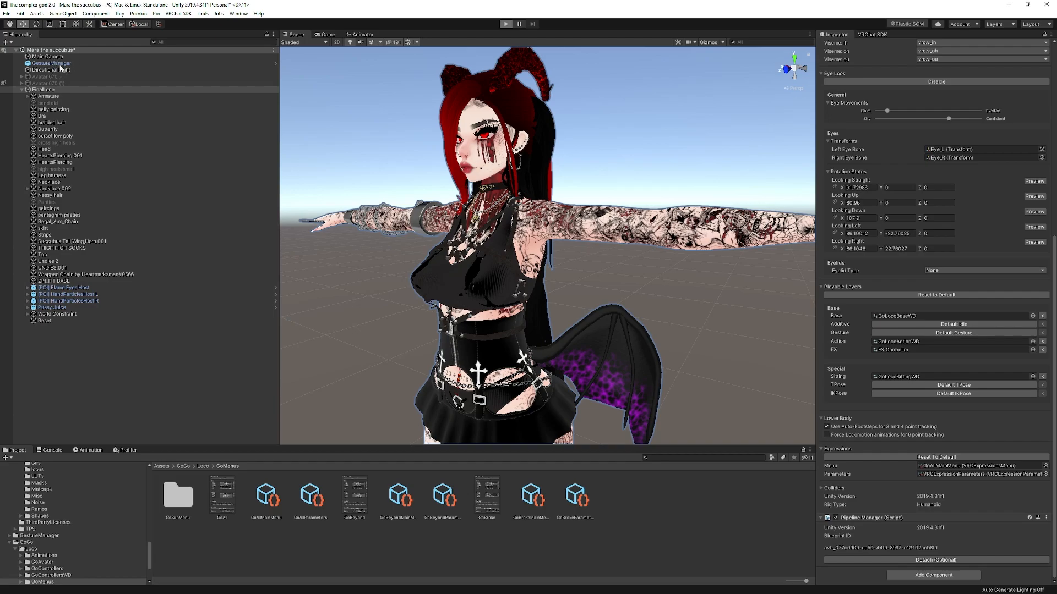
{"action": "mouse_move", "coordinate": [60, 71]}
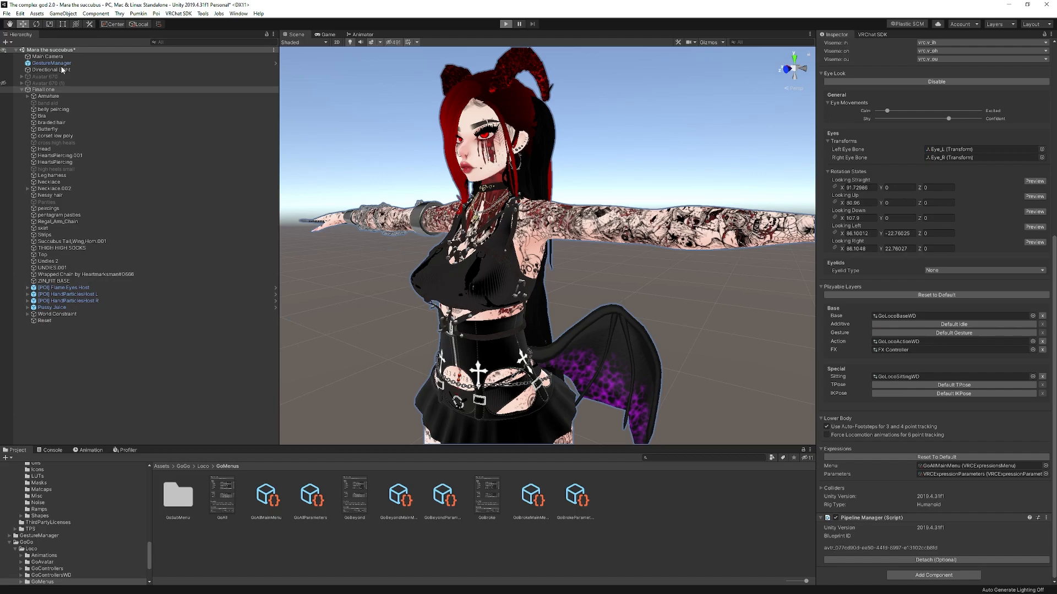
Run the scene, view the Gesture Manager radial menu, then stop play mode
{"action": "left_click", "coordinate": [506, 23]}
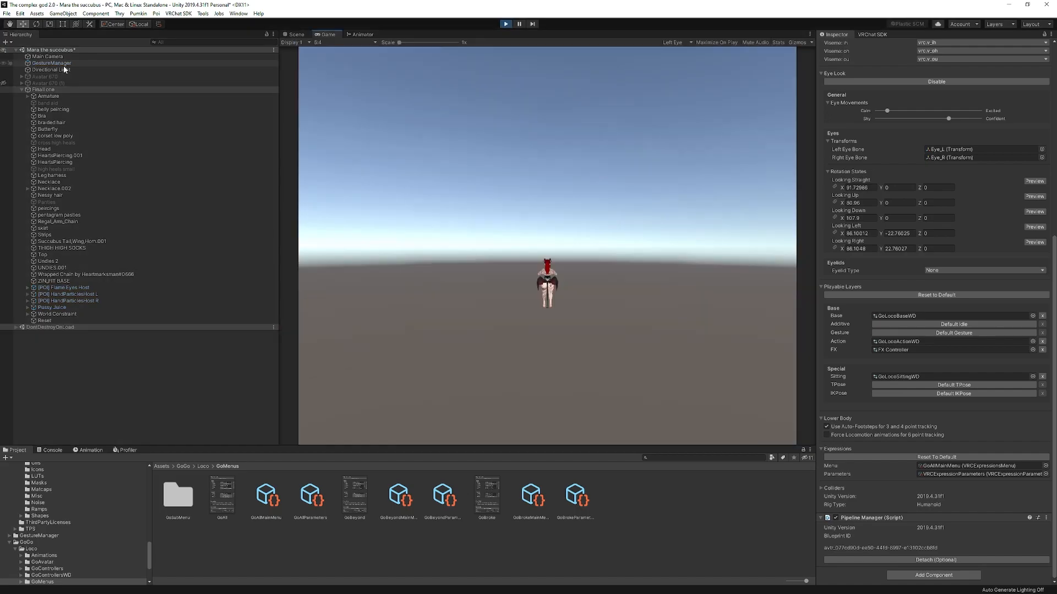
{"action": "left_click", "coordinate": [295, 34]}
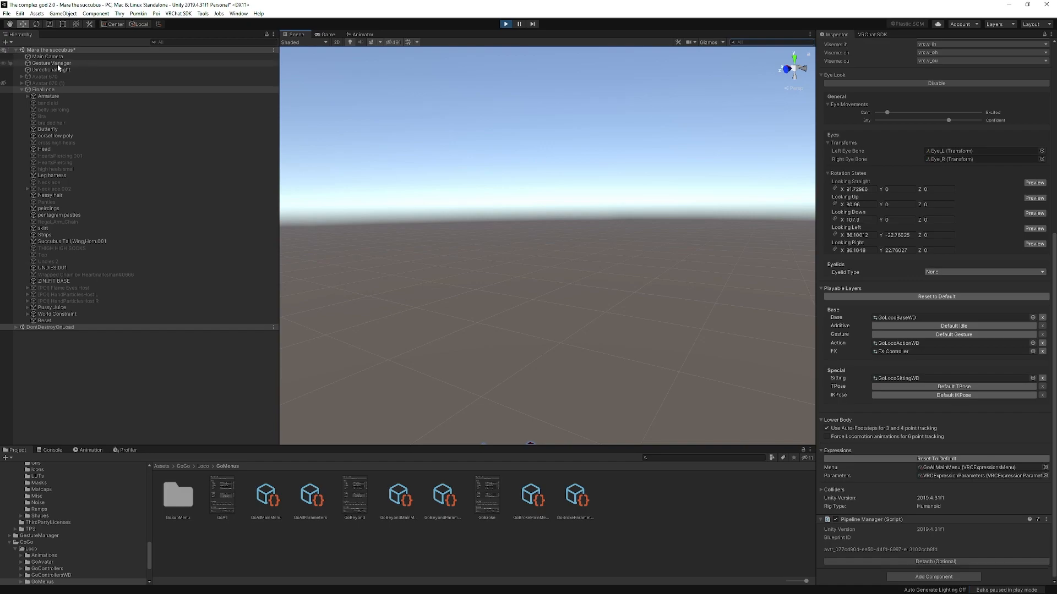
{"action": "left_click", "coordinate": [52, 63]}
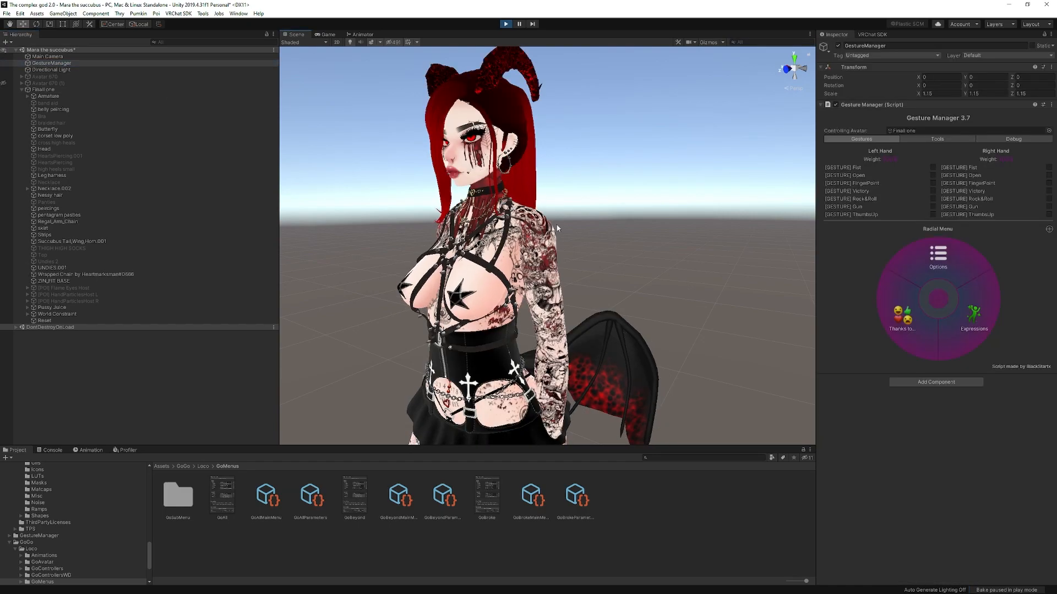
{"action": "left_click", "coordinate": [937, 259]}
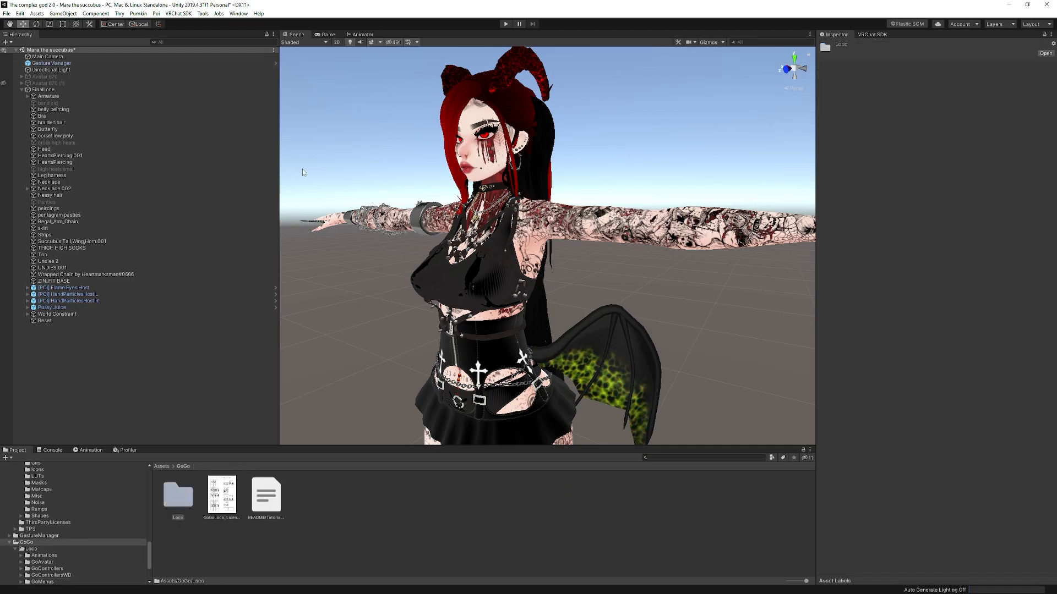
Point the descriptor at the avatar's own Menu asset, test play briefly, and show its submenu controls
{"action": "left_click", "coordinate": [42, 89]}
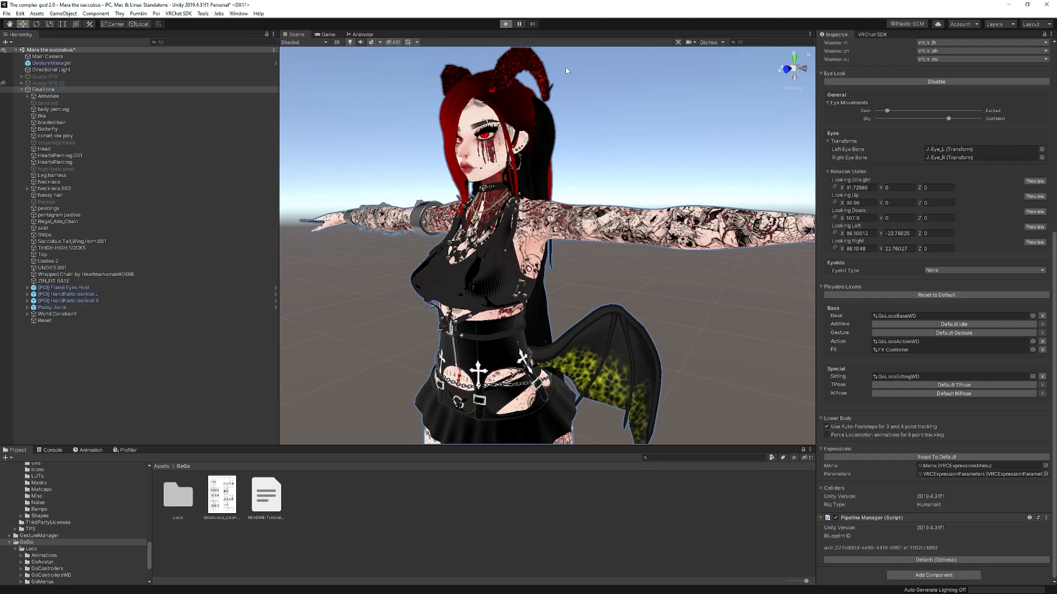
{"action": "mouse_move", "coordinate": [790, 373]}
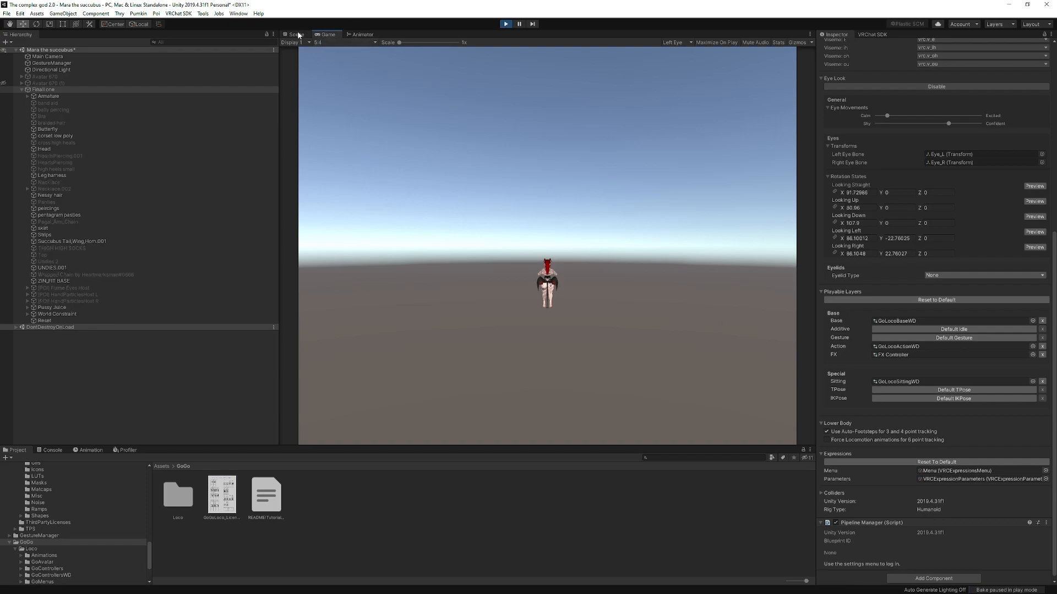
{"action": "left_click", "coordinate": [295, 34]}
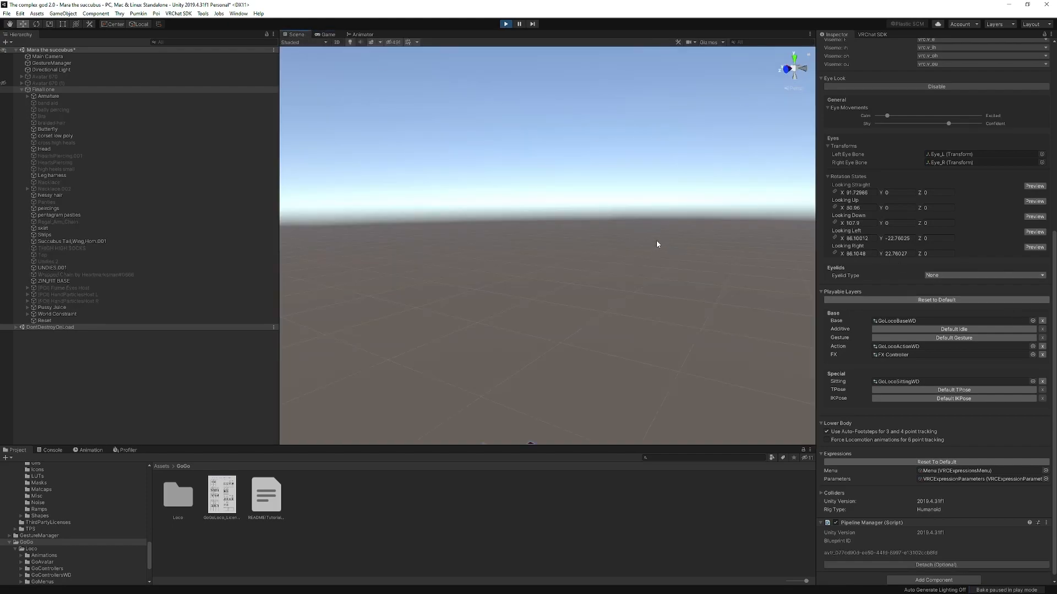
{"action": "mouse_move", "coordinate": [695, 173]}
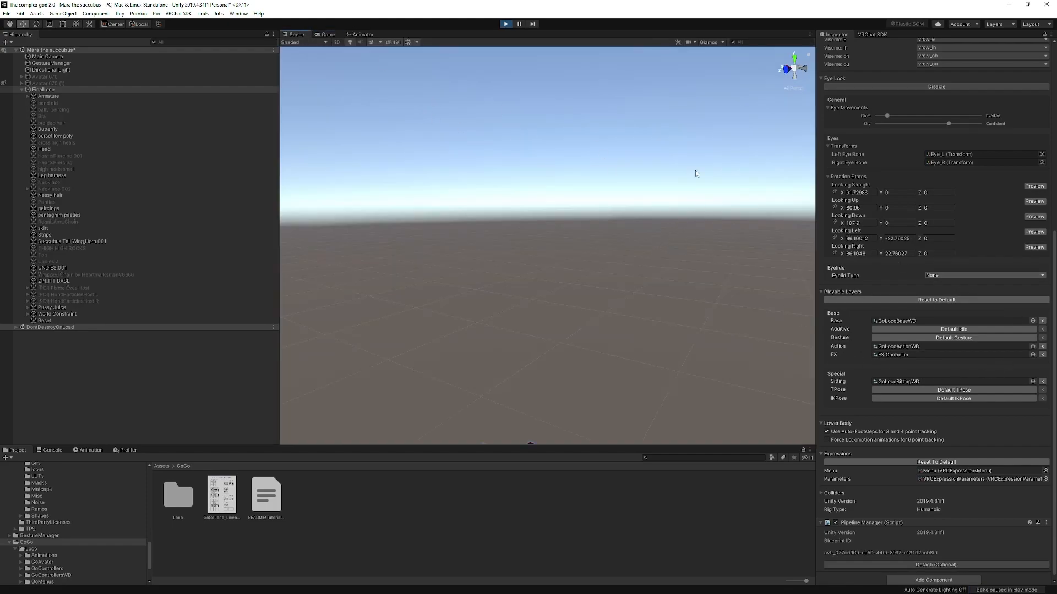
{"action": "mouse_move", "coordinate": [473, 104]}
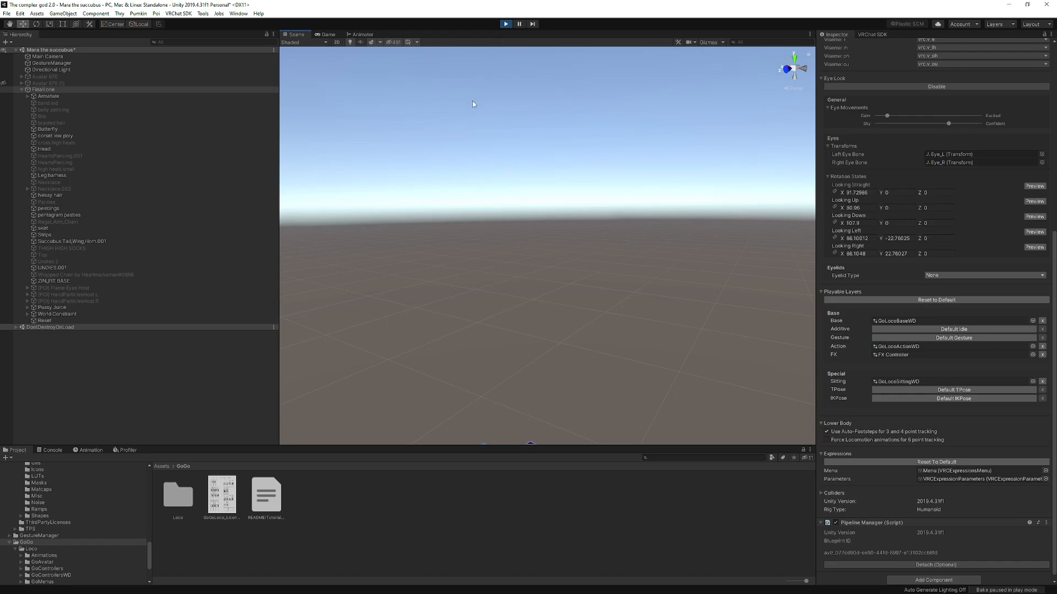
{"action": "left_click", "coordinate": [52, 63]}
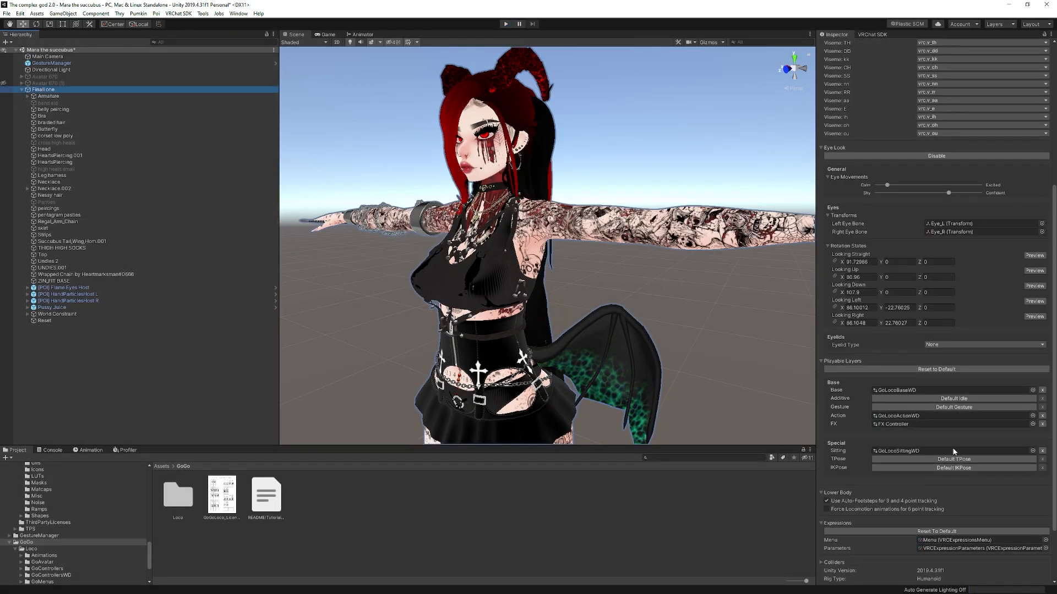
{"action": "scroll", "scroll_direction": "down", "scroll_amount": 3}
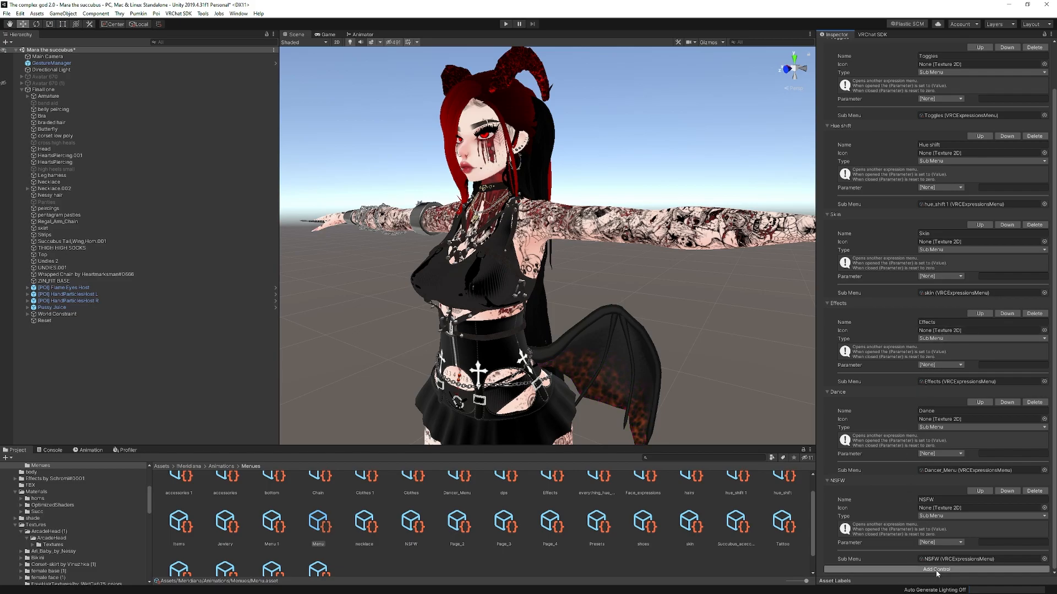
Add a 'GoG' control of type Sub Menu targeting the GoAllMenu expressions menu asset
{"action": "left_click", "coordinate": [936, 569]}
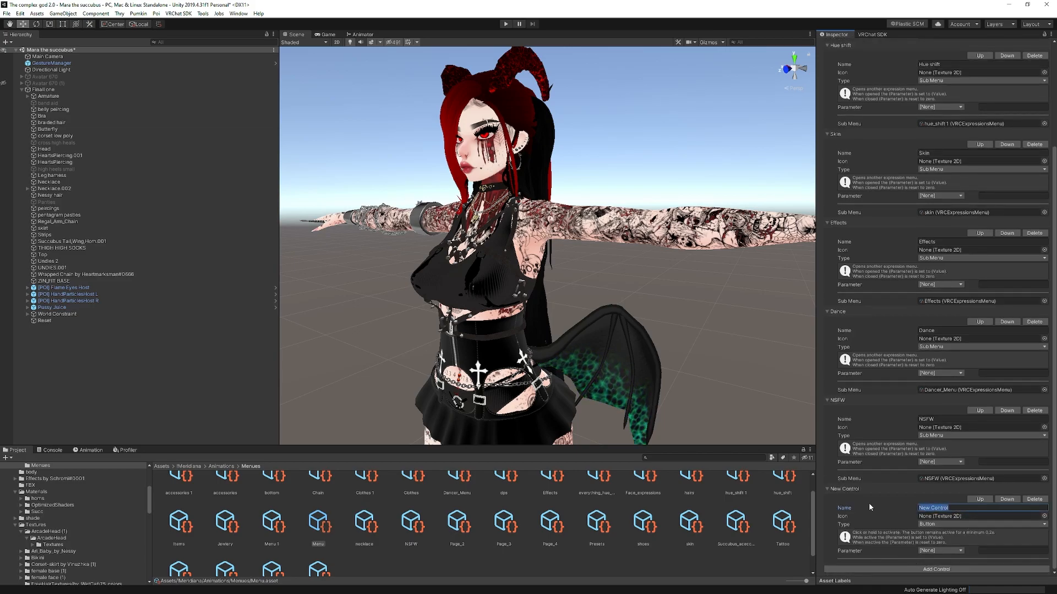
{"action": "type", "text": "GoGoGussym"}
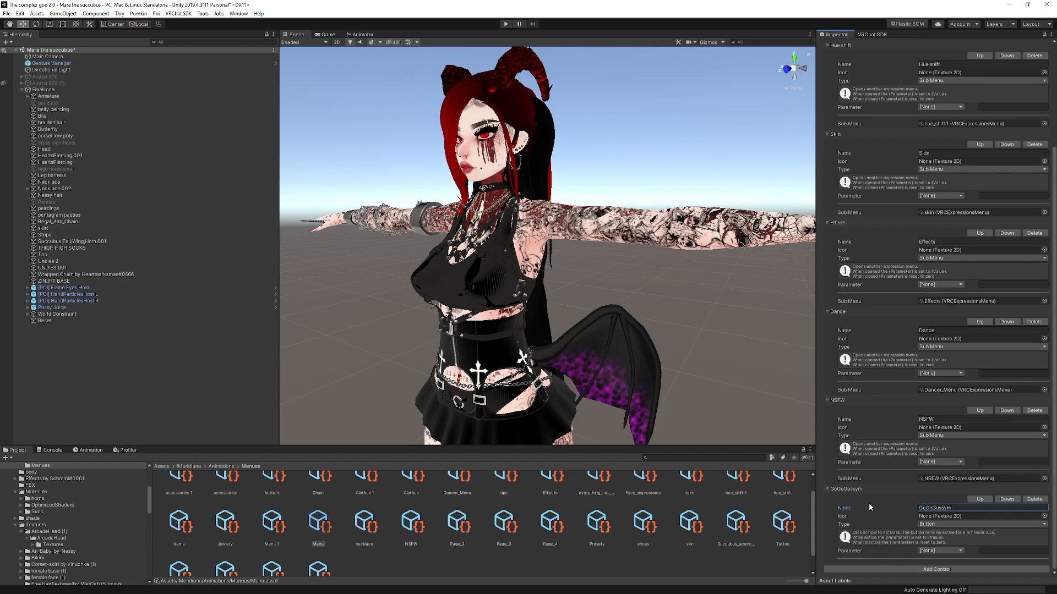
{"action": "left_click", "coordinate": [981, 524]}
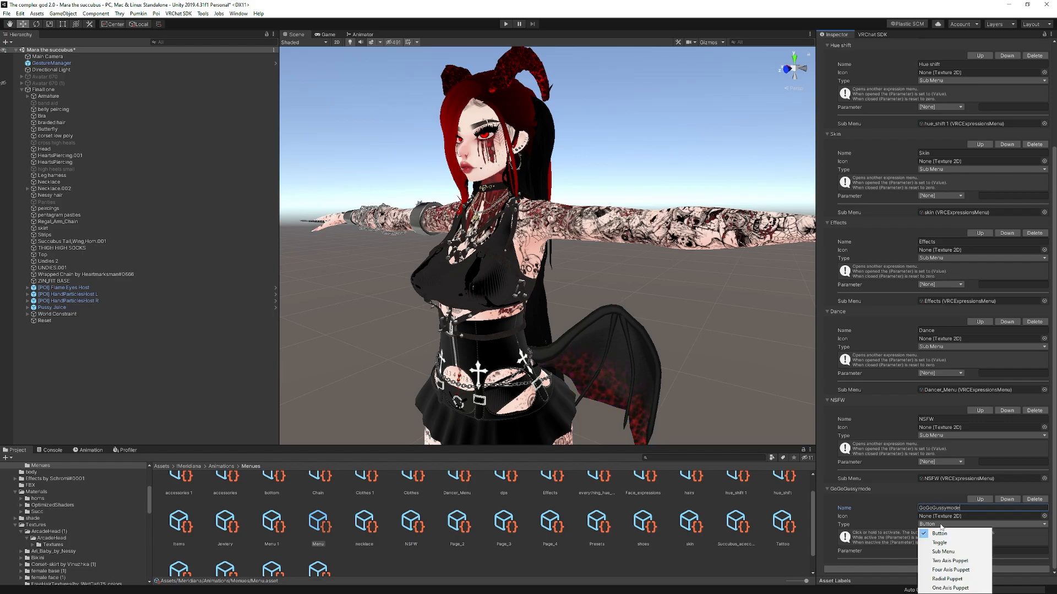
{"action": "left_click", "coordinate": [940, 551]}
{"action": "type", "text": "go"}
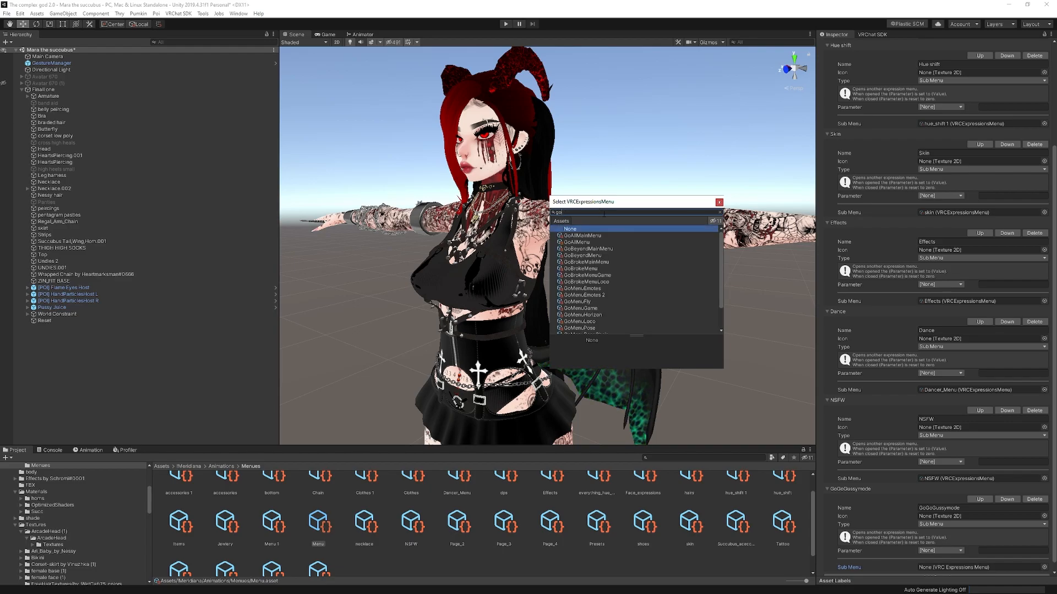
{"action": "mouse_move", "coordinate": [587, 248]}
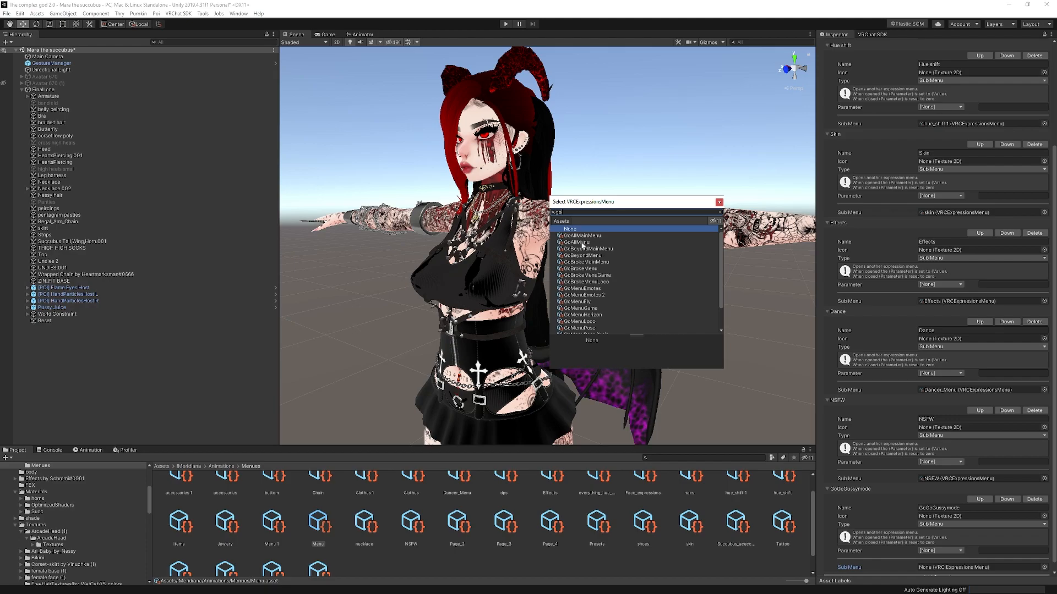
{"action": "left_click", "coordinate": [580, 236]}
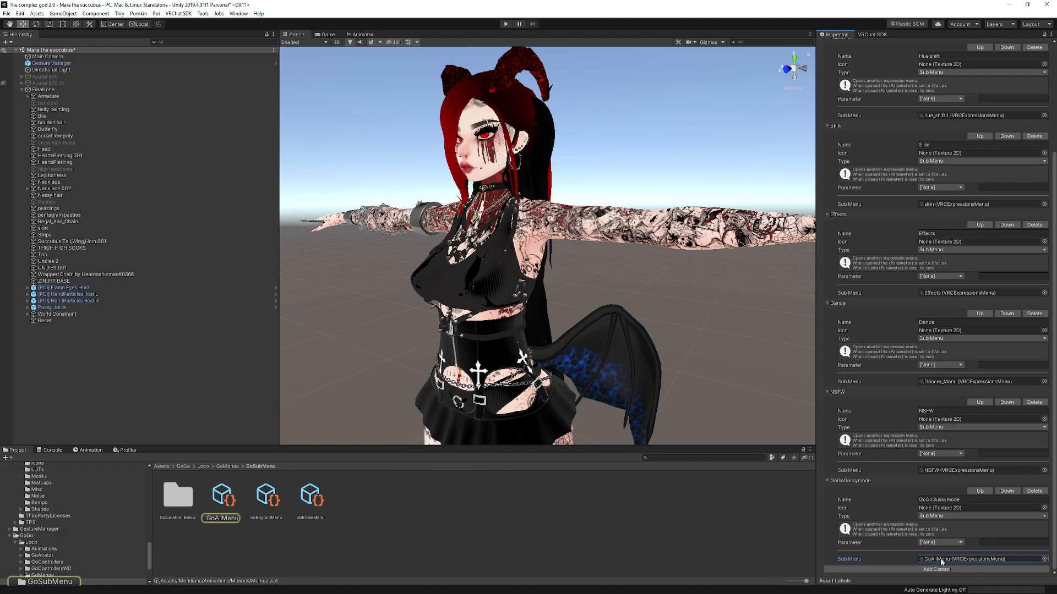
Shorten GoAllMenu control names (e.g. 'pose'), then enter play mode to test
{"action": "left_click", "coordinate": [220, 498]}
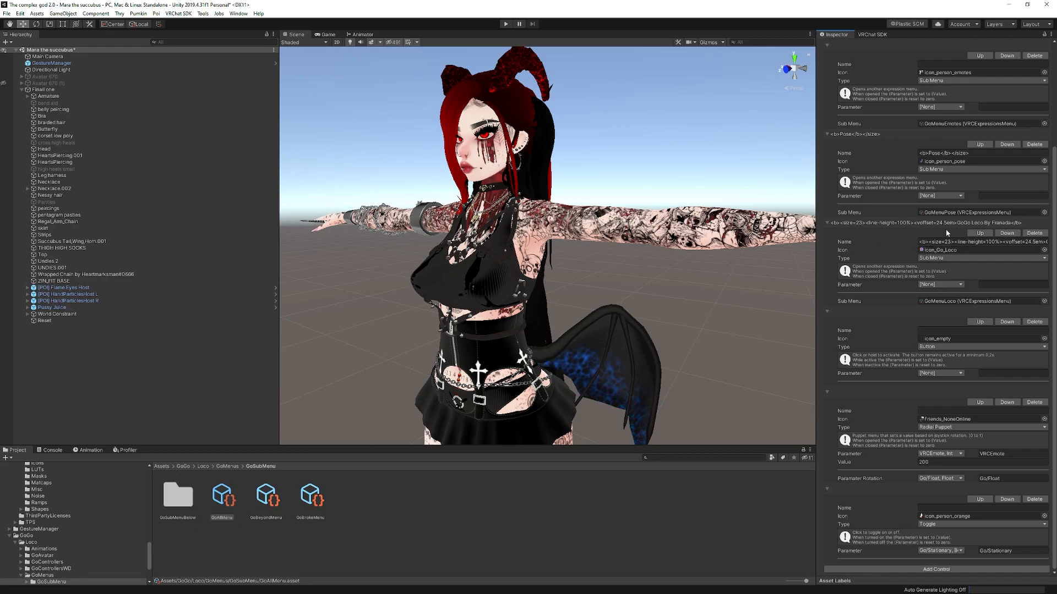
{"action": "triple_click", "coordinate": [957, 153]}
{"action": "type", "text": "pose"}
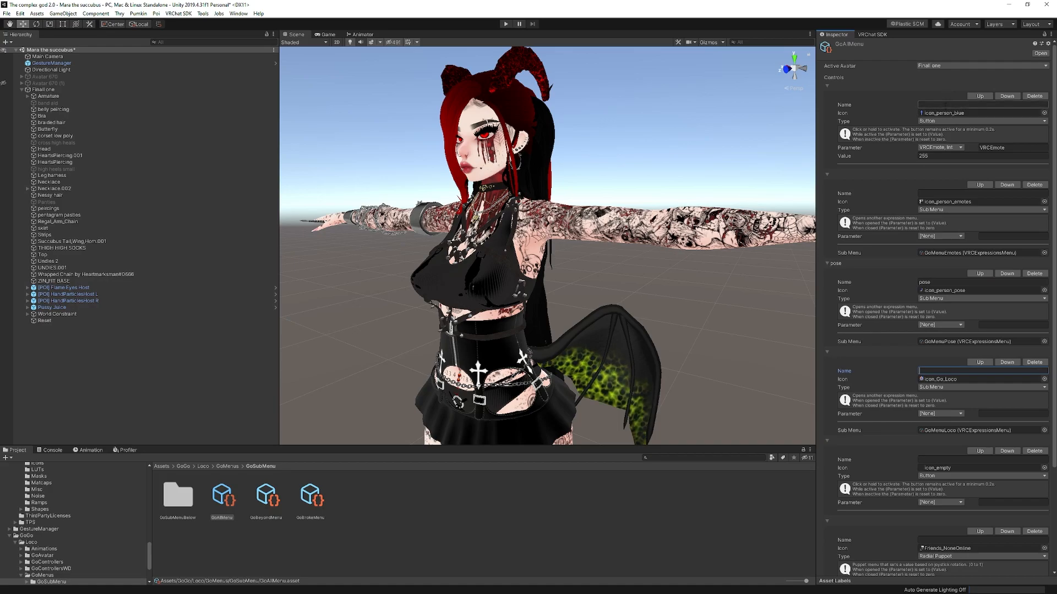
{"action": "scroll", "scroll_direction": "down", "scroll_amount": 3}
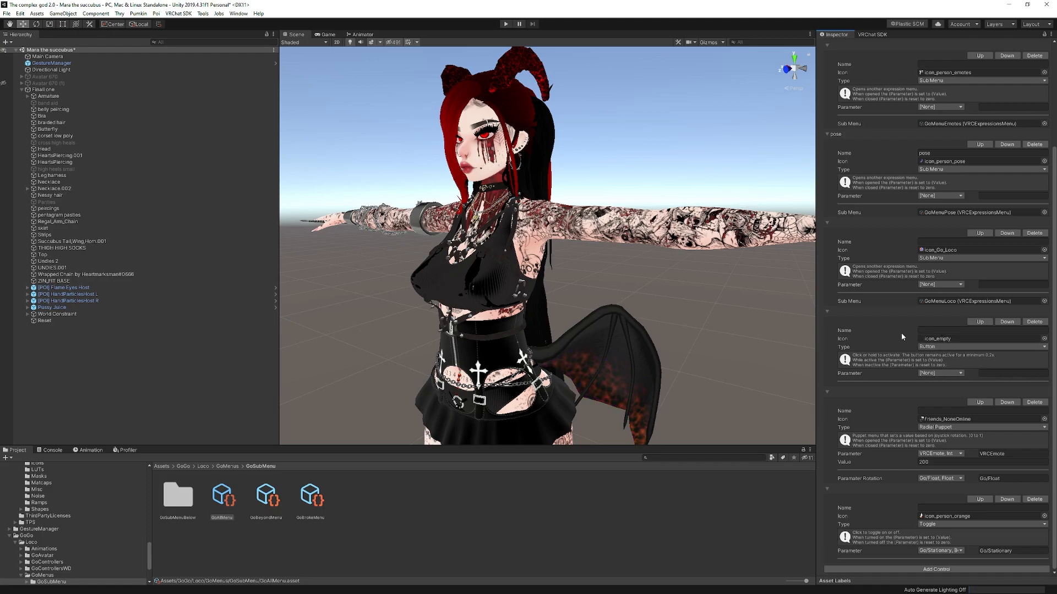
{"action": "left_click", "coordinate": [980, 338]}
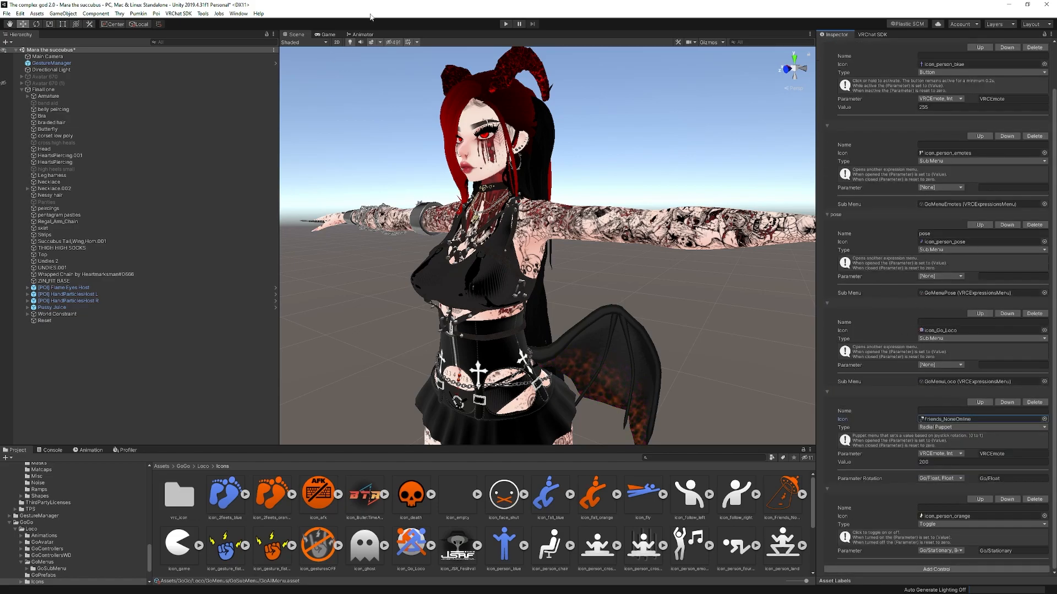
{"action": "left_click", "coordinate": [505, 23]}
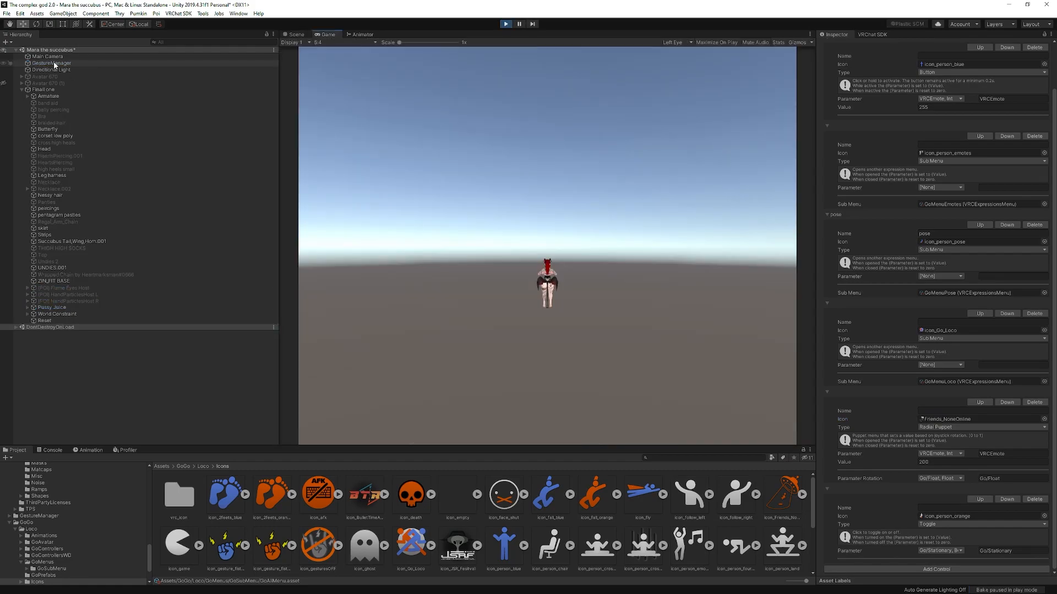
With GestureManager selected, navigate the radial menu's Expressions into the GoGo sub-menu
{"action": "left_click", "coordinate": [51, 63]}
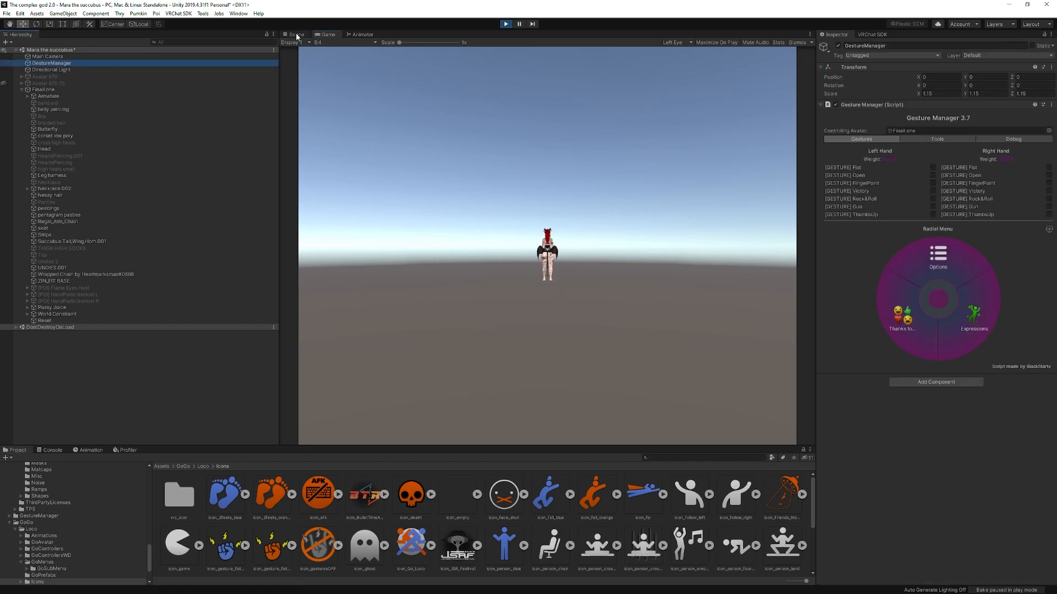
{"action": "left_click", "coordinate": [295, 34]}
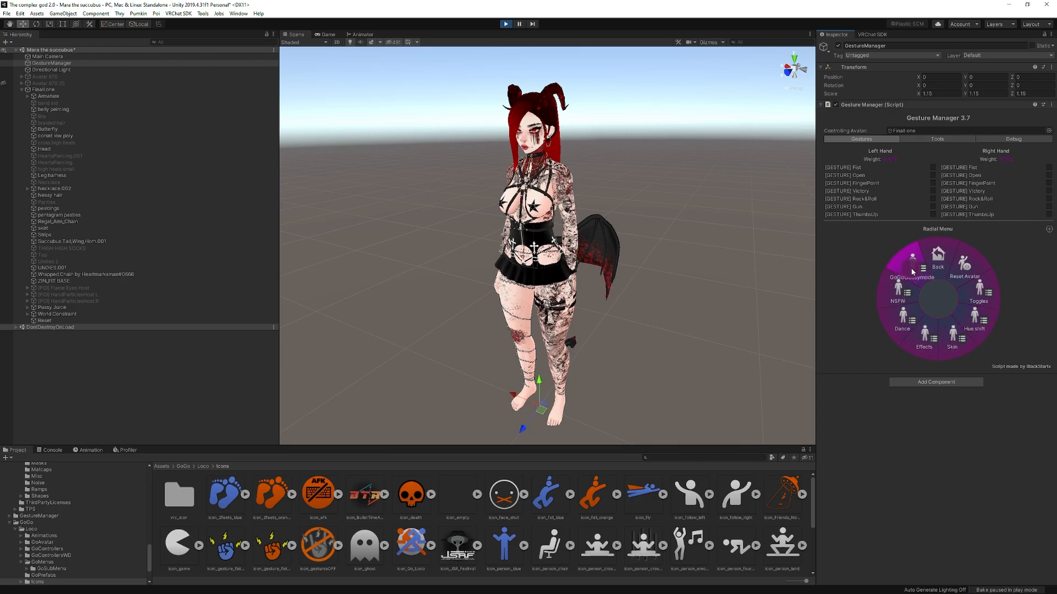
{"action": "left_click", "coordinate": [902, 330]}
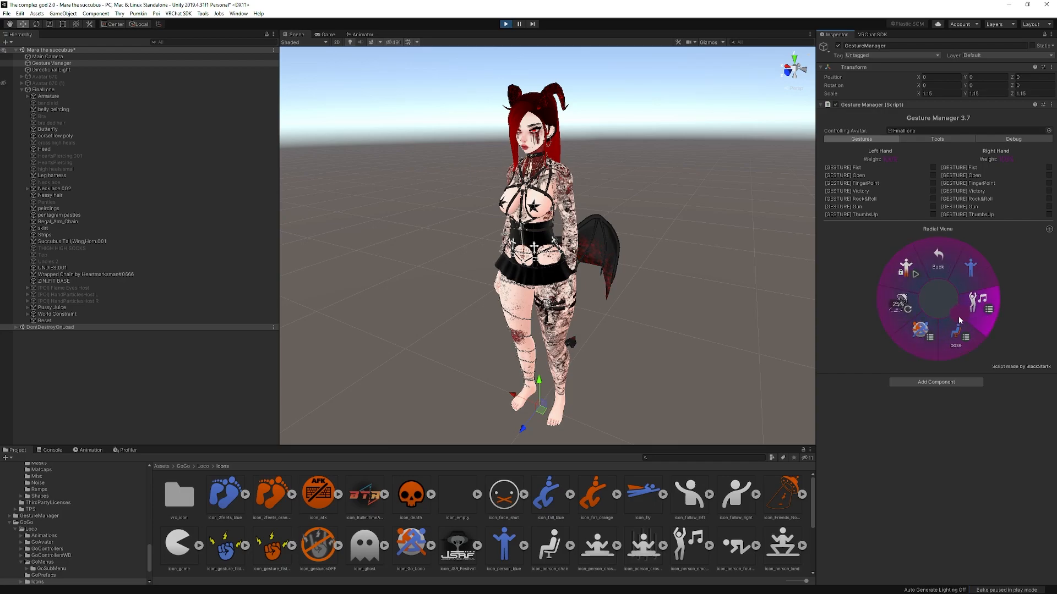